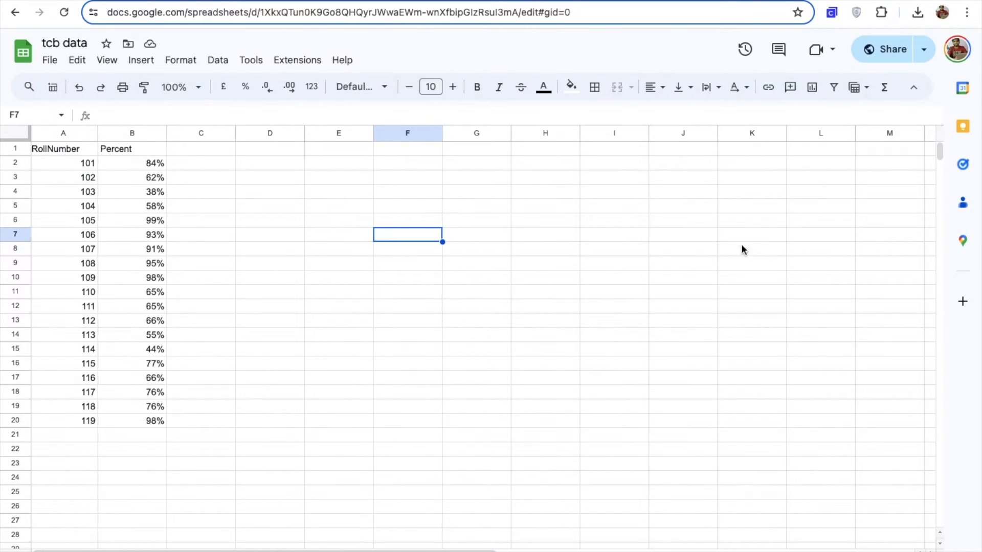
pyautogui.moveTo(101, 195)
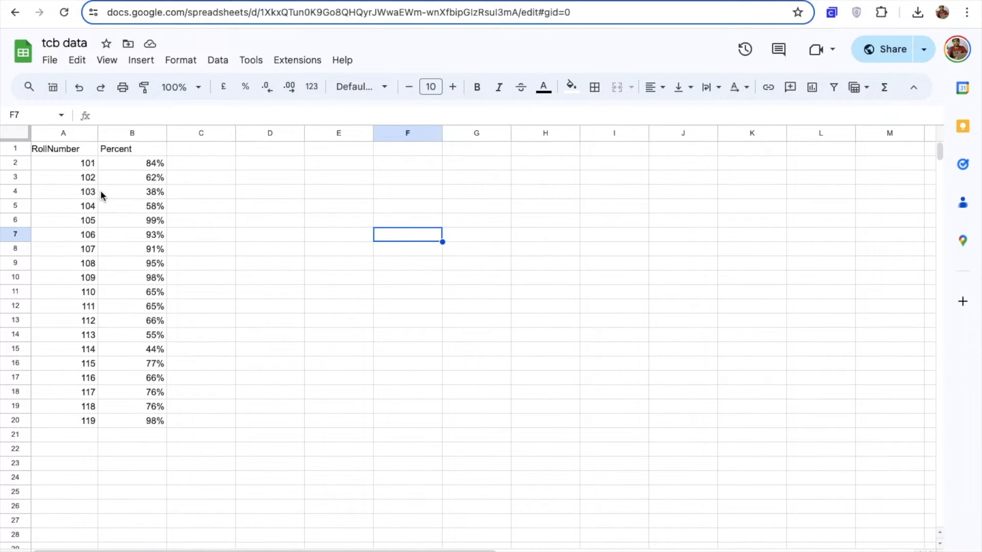
pyautogui.moveTo(184, 183)
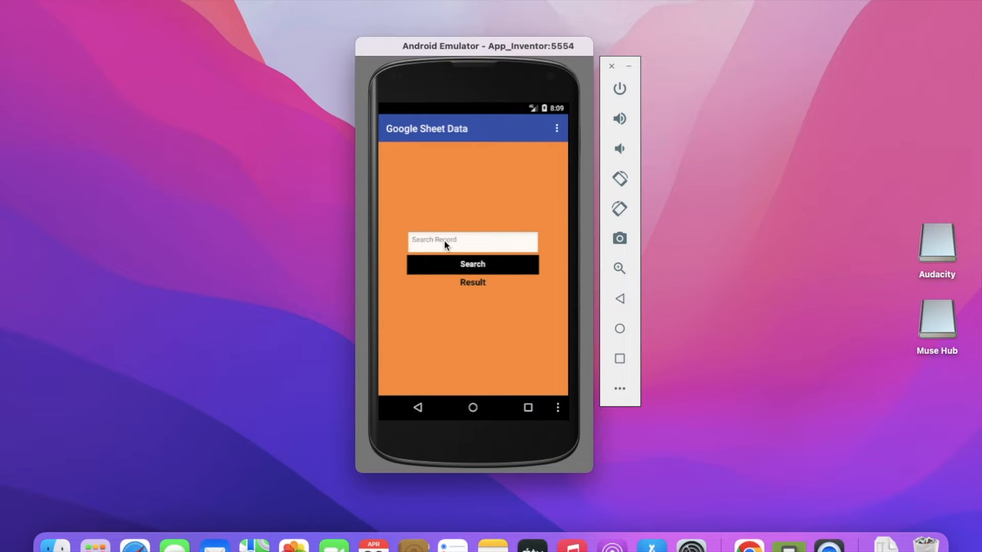
# Step: Search the app for roll number 107 and compare against the sheet row showing 91%
pyautogui.click(472, 241)
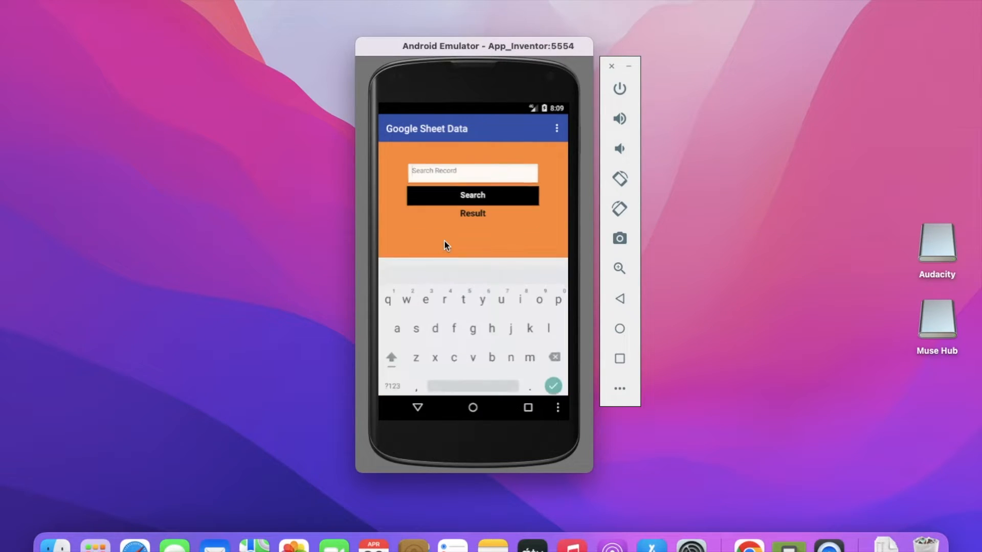
pyautogui.write('107')
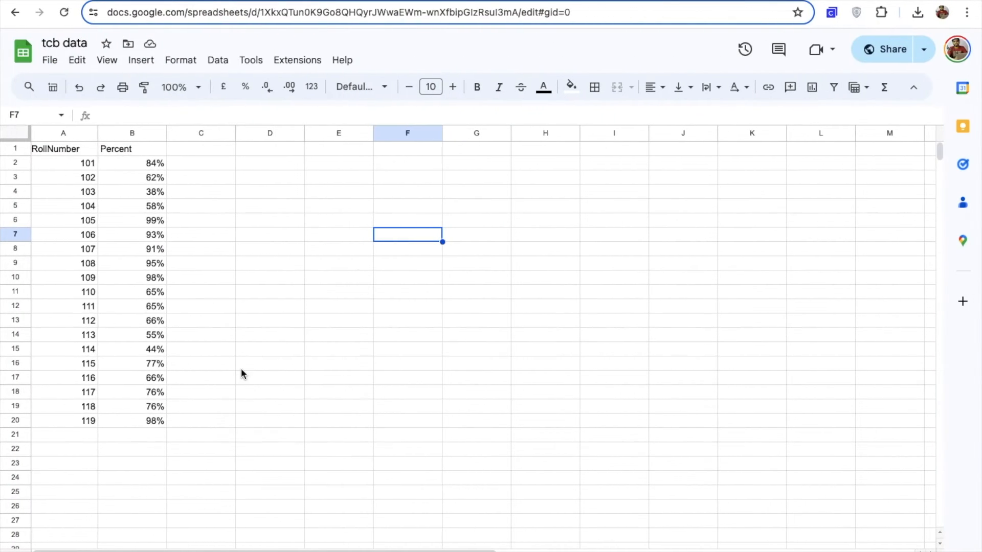
pyautogui.moveTo(243, 394)
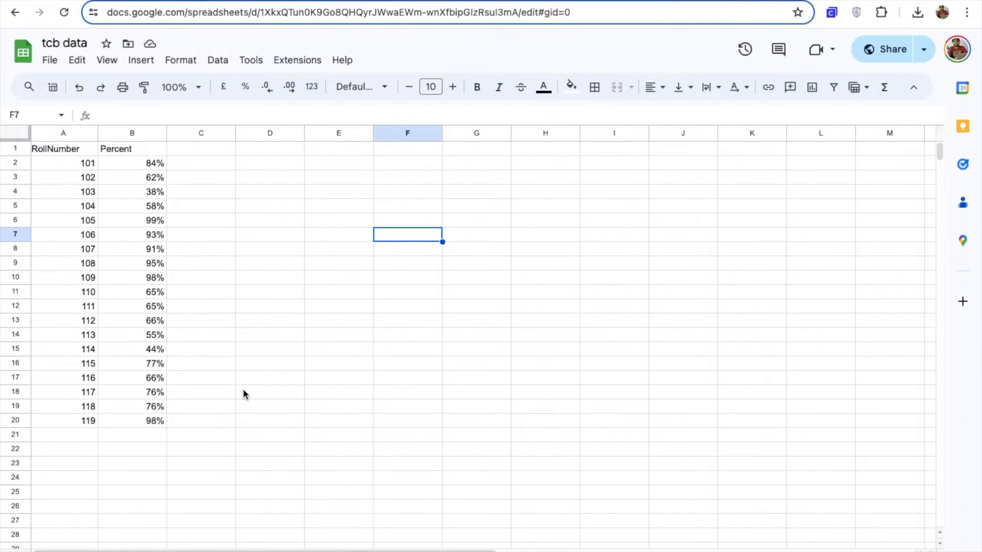
pyautogui.click(63, 248)
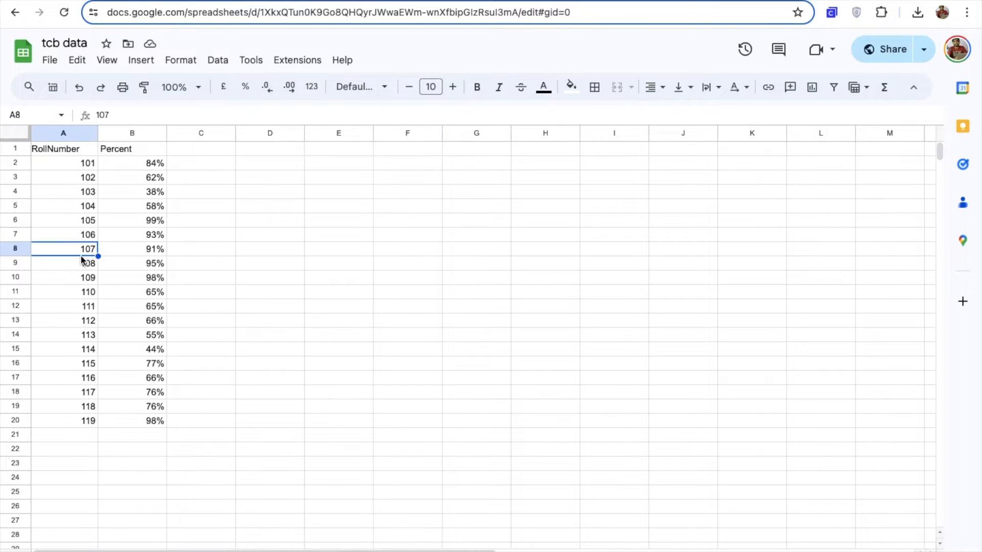
pyautogui.click(131, 249)
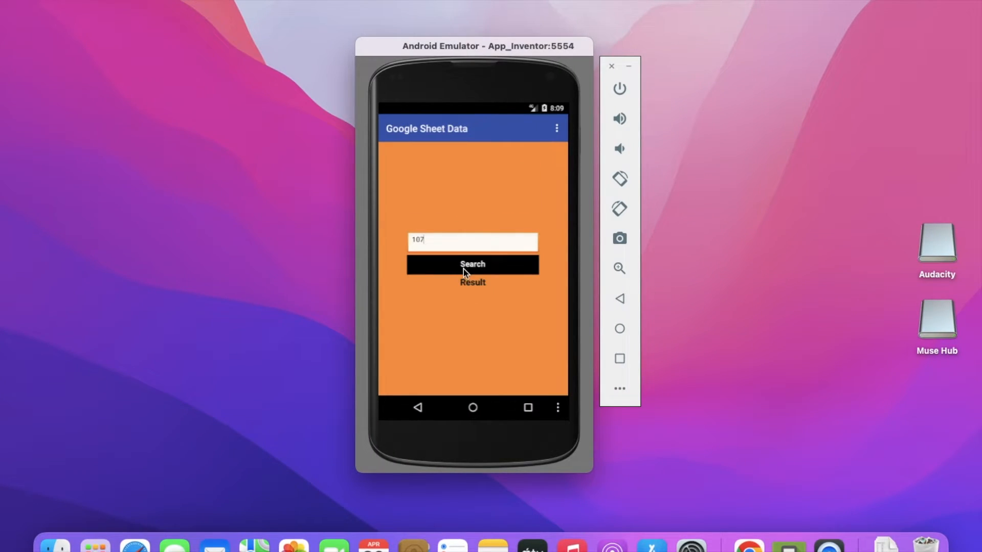
# Step: Repeat the search with roll number 103 and confirm the app returns 38% as in the sheet
pyautogui.click(473, 264)
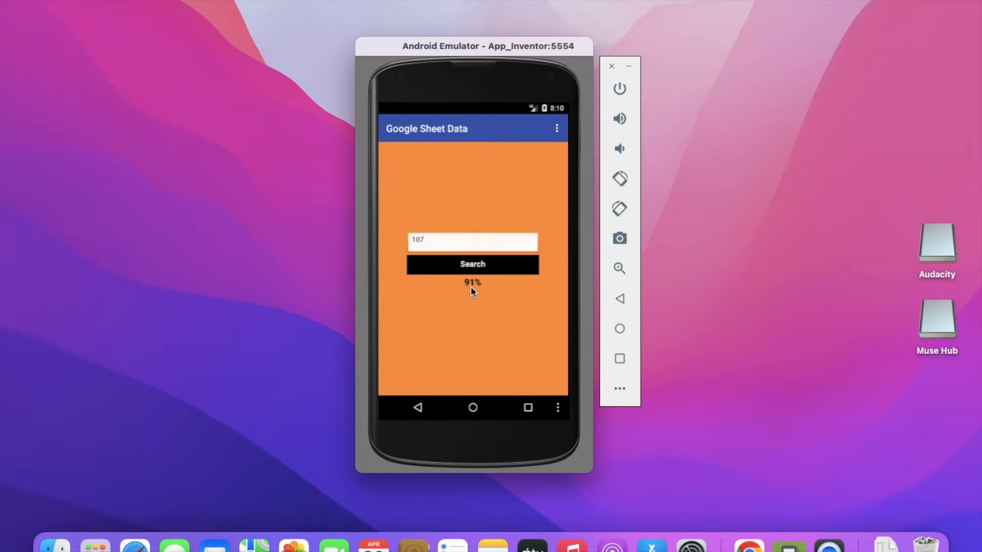
pyautogui.press('Backspace')
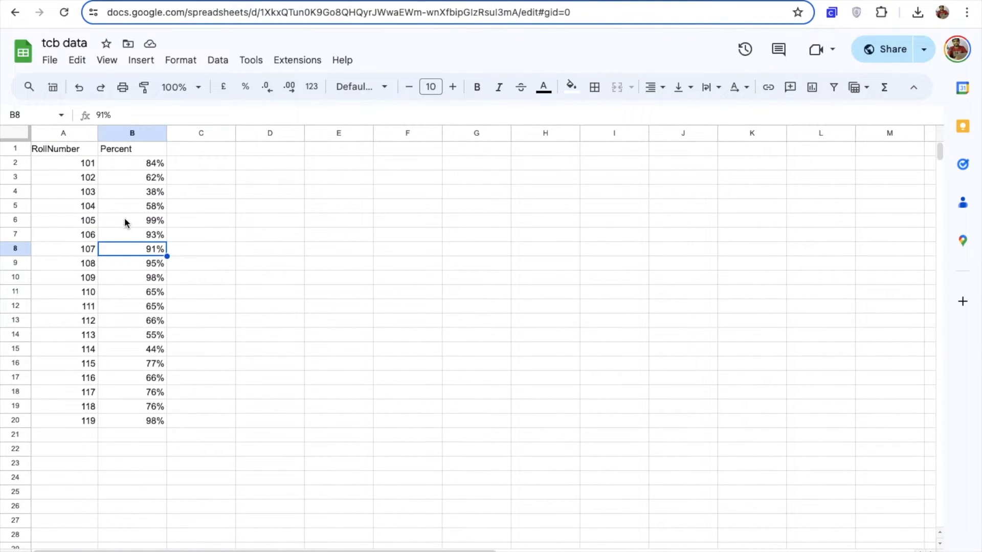
pyautogui.click(132, 192)
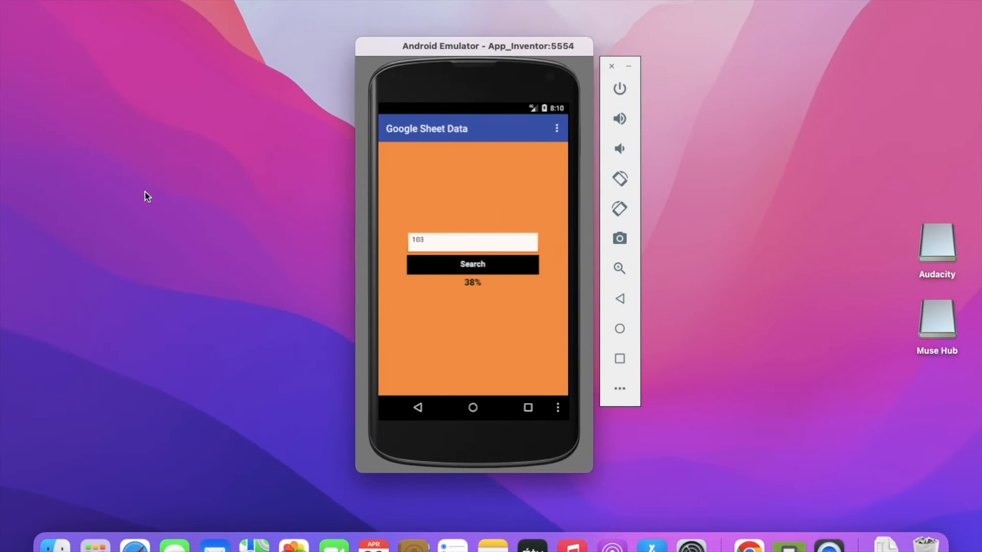
pyautogui.moveTo(278, 255)
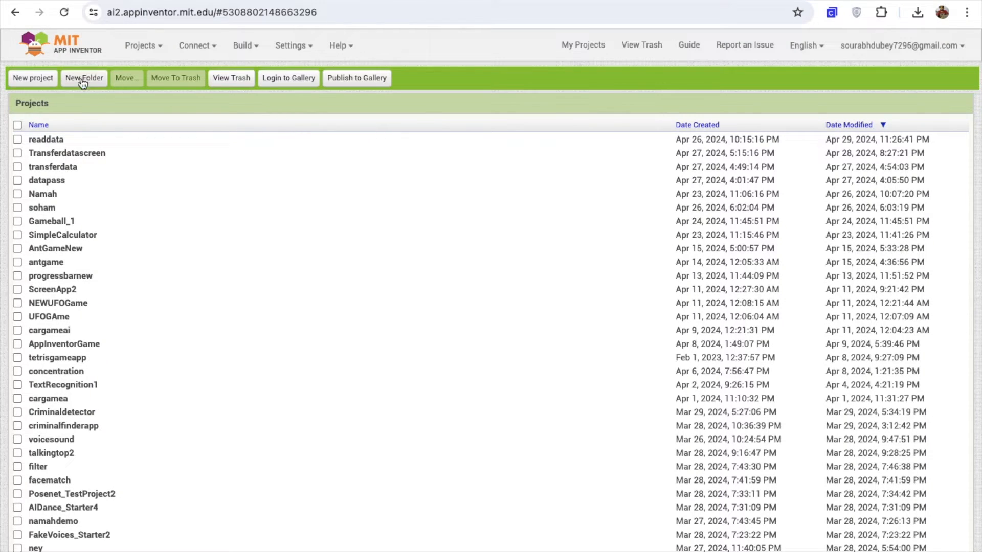
# Step: Create a new project named ReadData2 and title its screen Read Data
pyautogui.click(32, 78)
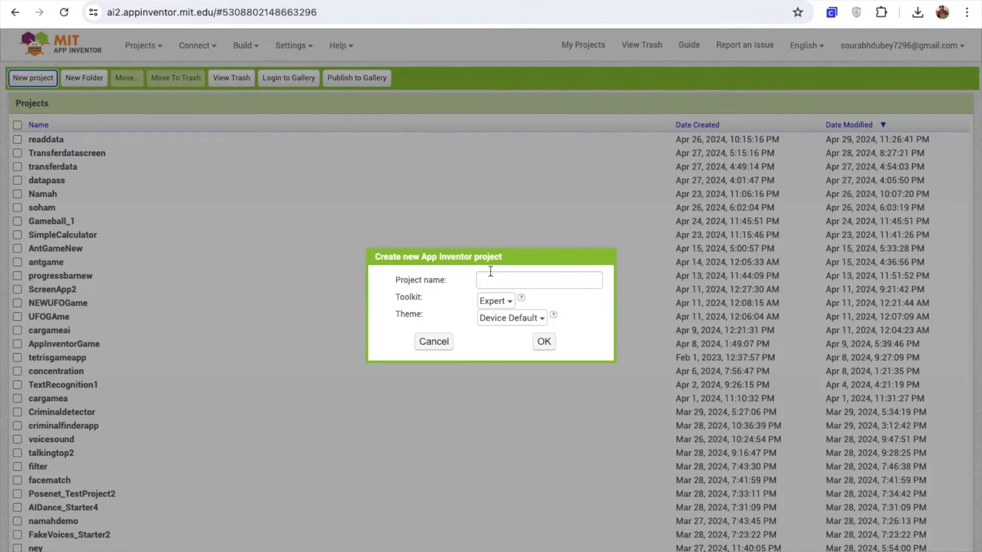
pyautogui.click(544, 342)
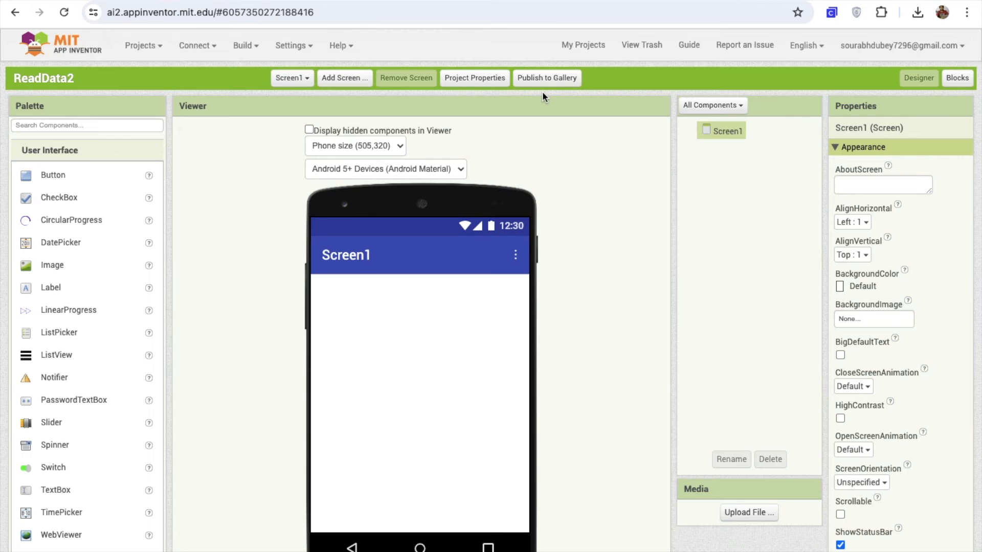
pyautogui.scroll(-3)
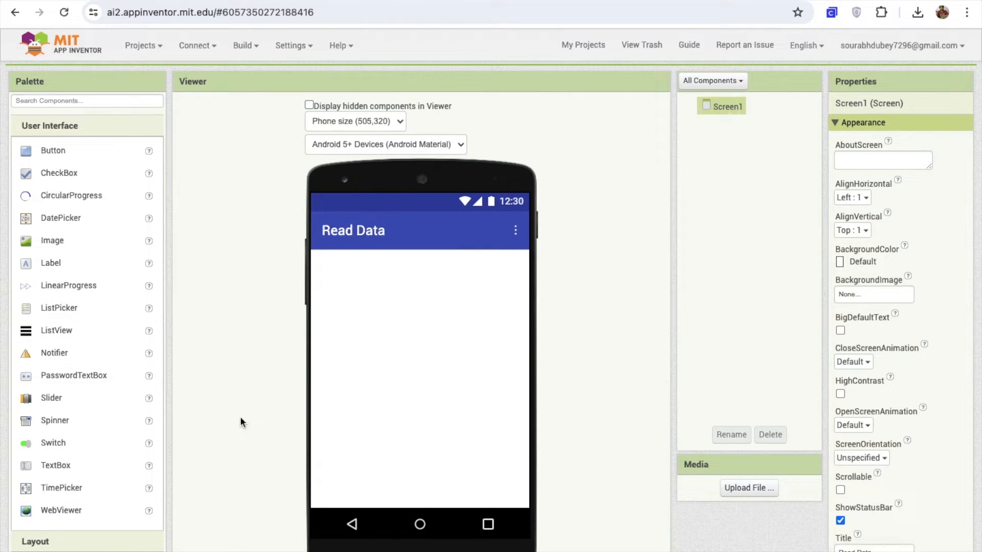
pyautogui.moveTo(53, 356)
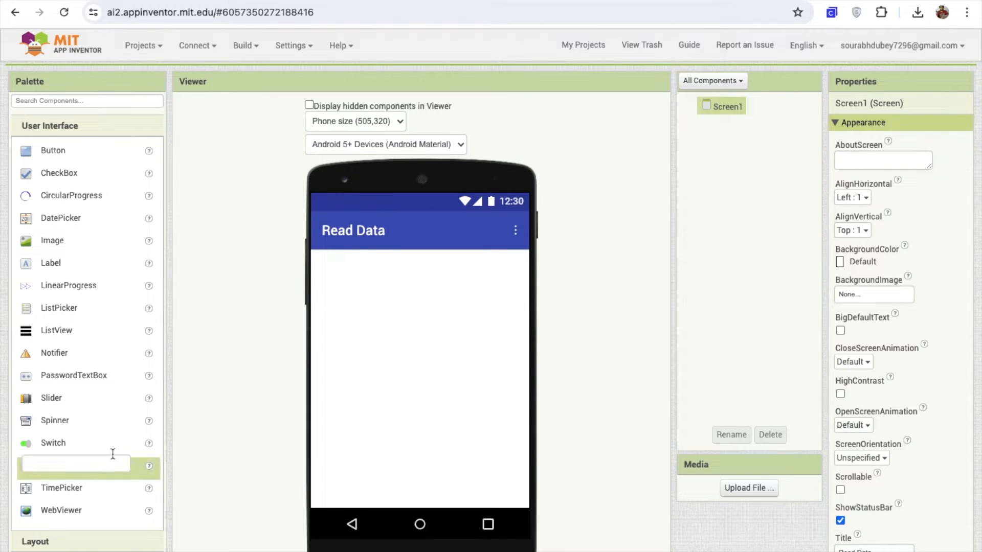
# Step: Add a text box and a button below it to the Read Data screen
pyautogui.moveTo(55, 465); pyautogui.dragTo(366, 262)
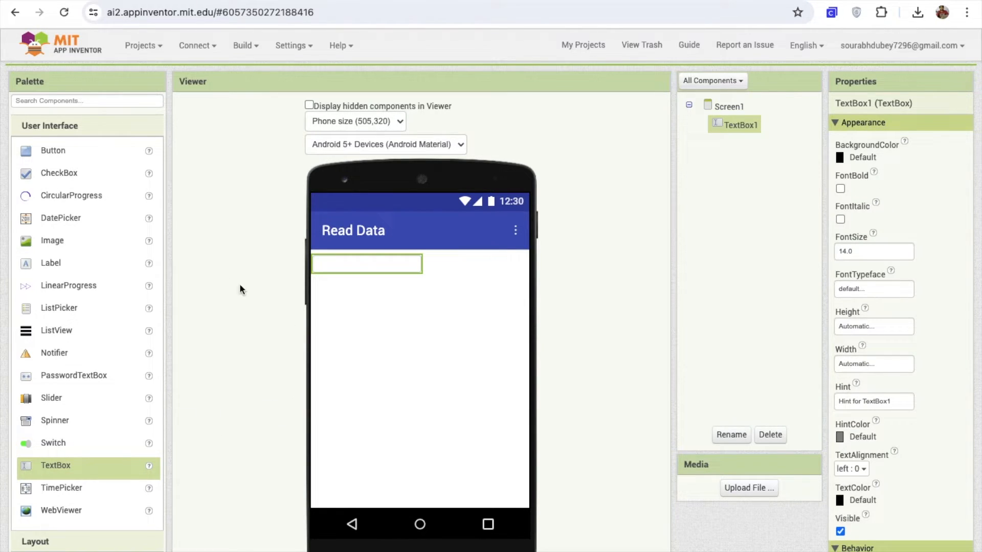
pyautogui.moveTo(52, 151); pyautogui.dragTo(337, 331)
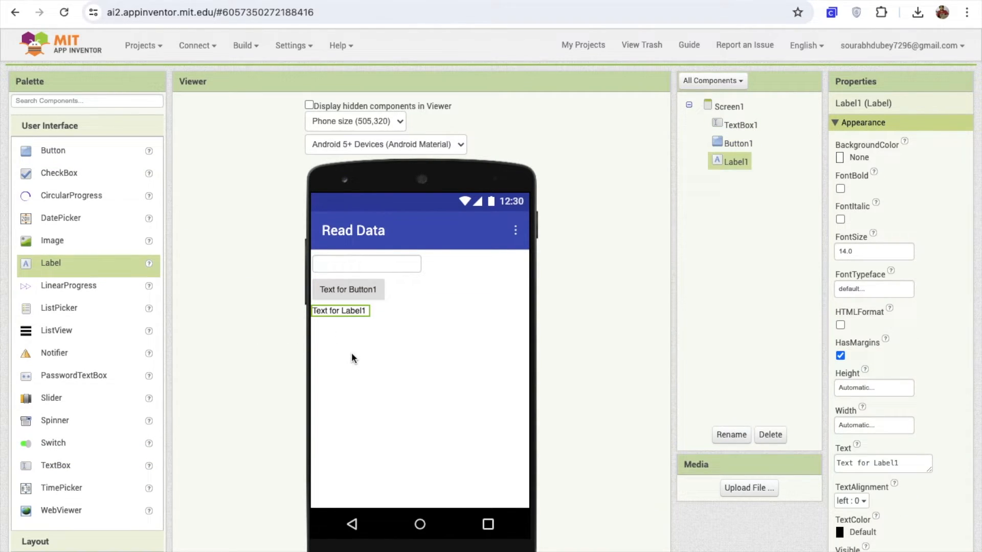
# Step: Set Screen1 to centre its components horizontally and vertically
pyautogui.click(729, 105)
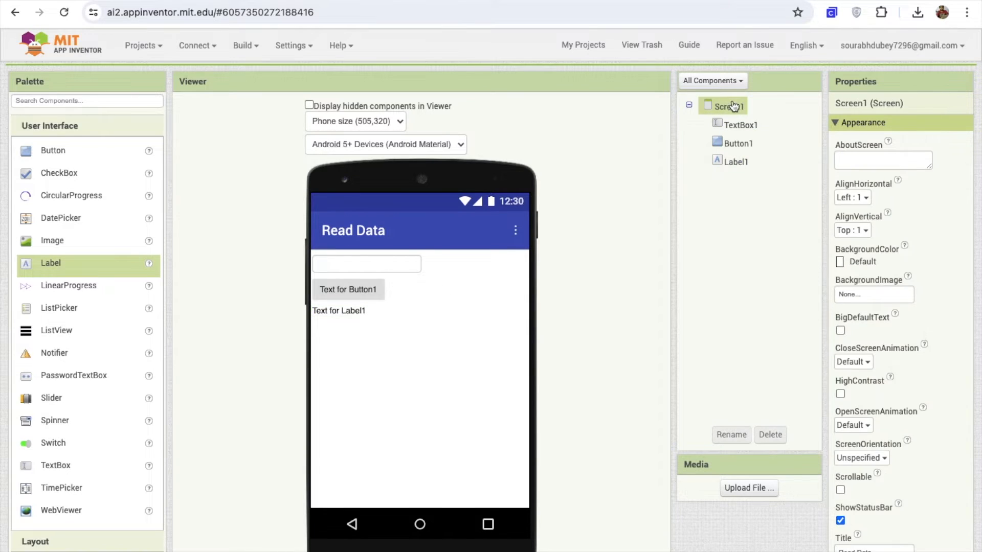
pyautogui.click(852, 197)
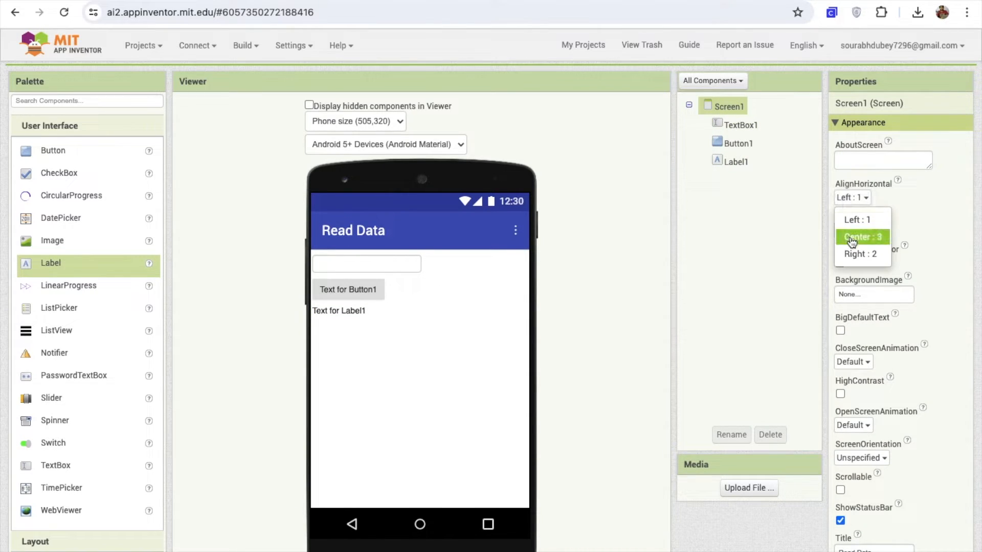
pyautogui.click(863, 237)
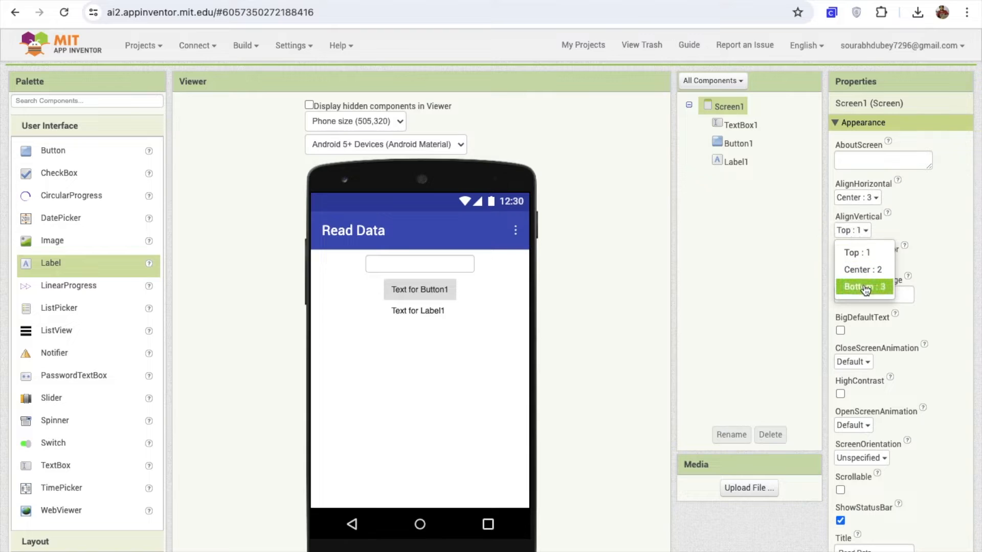
pyautogui.click(864, 270)
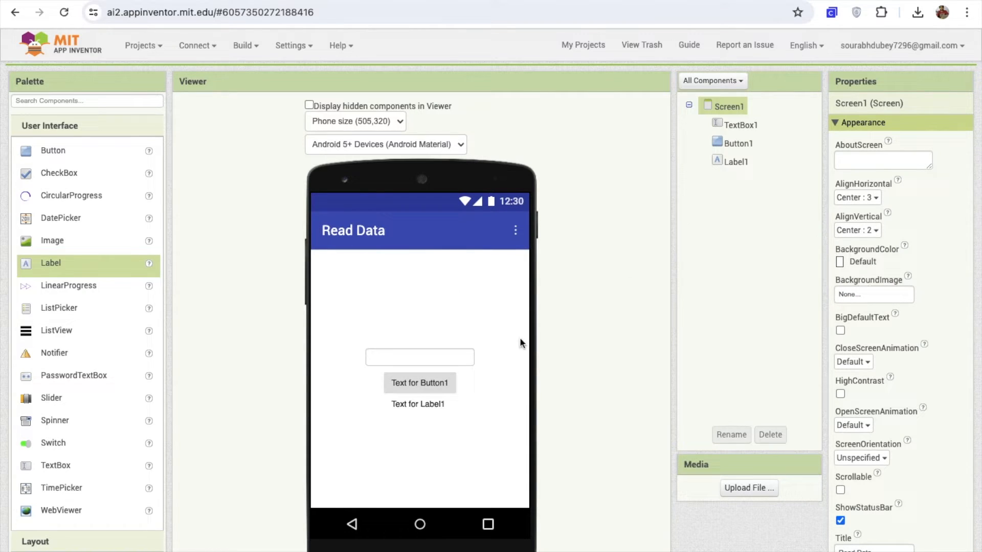
# Step: Give the text box the hint 'Search Result' and a 70 percent width
pyautogui.click(420, 357)
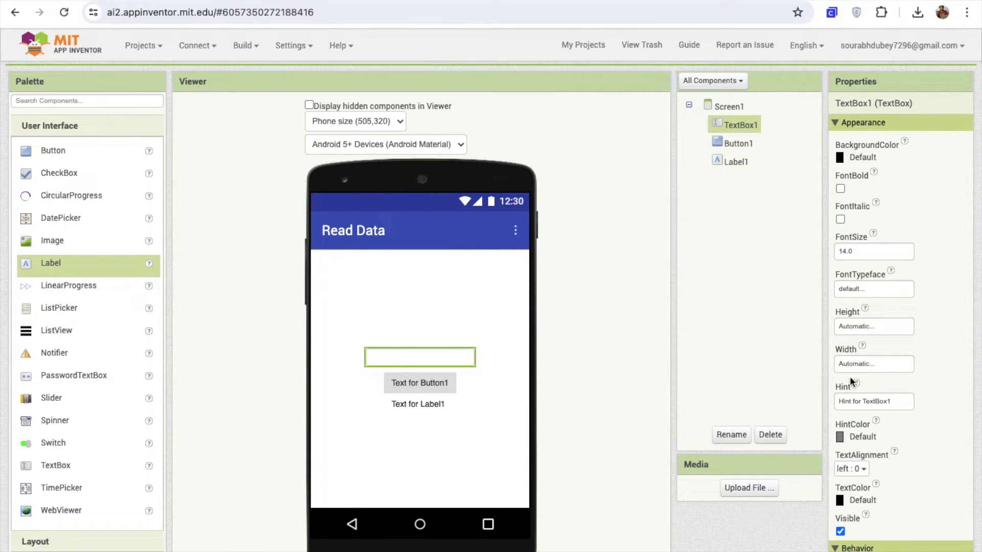
pyautogui.click(874, 401)
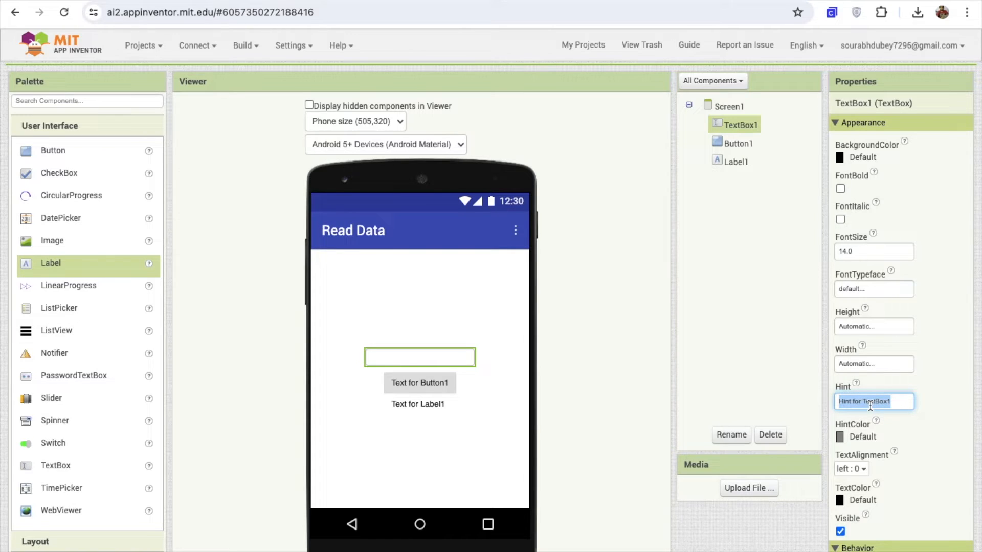
pyautogui.write('Search Dat')
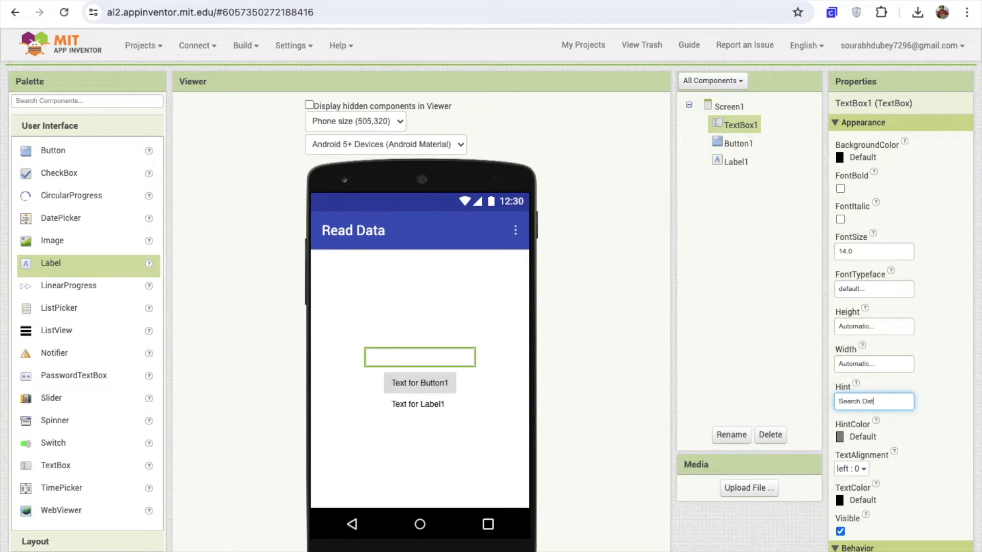
pyautogui.write('Search Result')
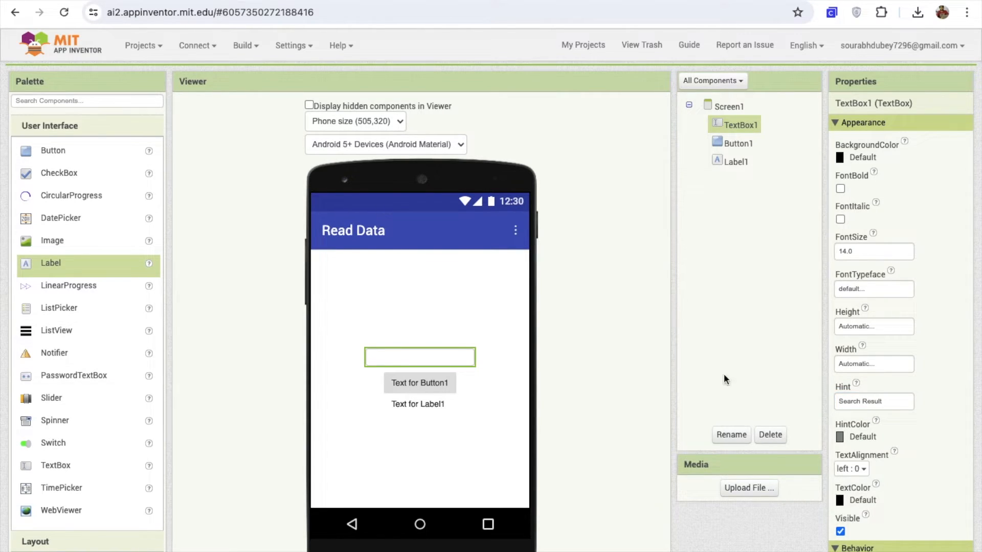
pyautogui.click(874, 364)
pyautogui.write('70')
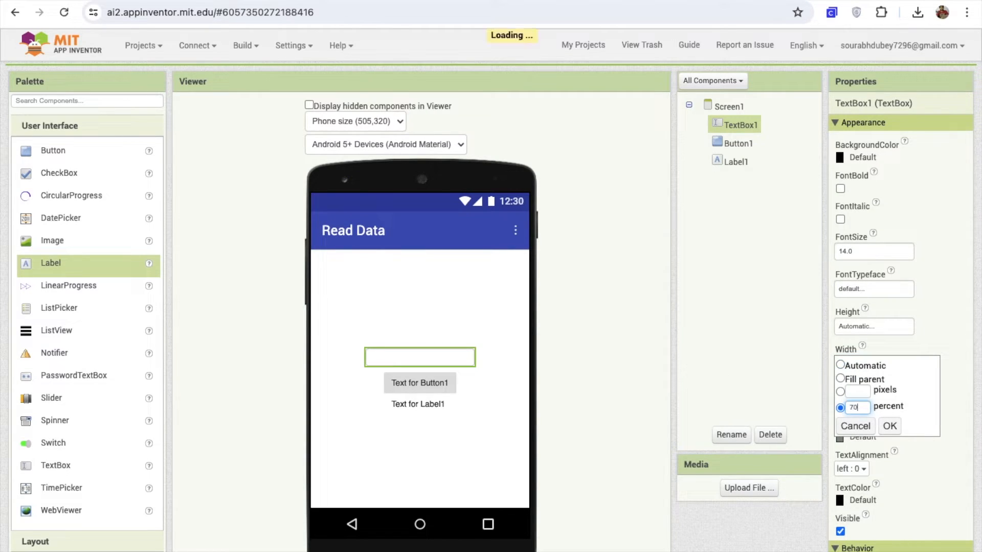
pyautogui.click(889, 425)
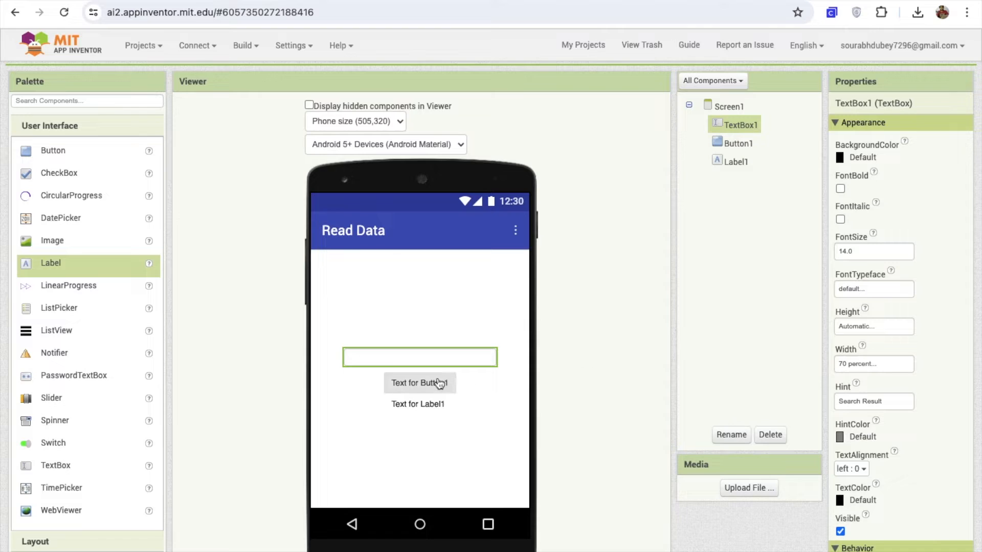
# Step: Make the button 70 percent wide with bold text reading Search
pyautogui.click(419, 382)
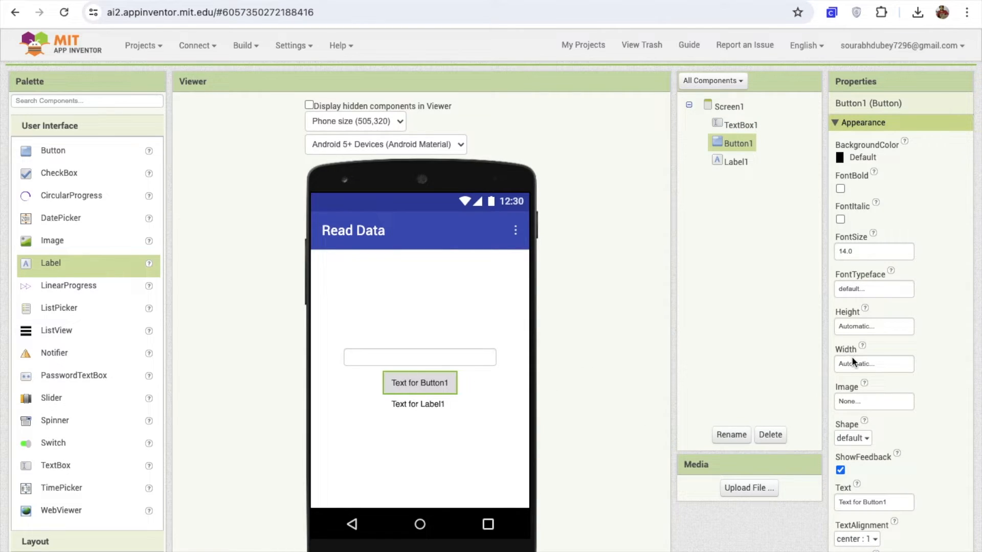
pyautogui.click(873, 364)
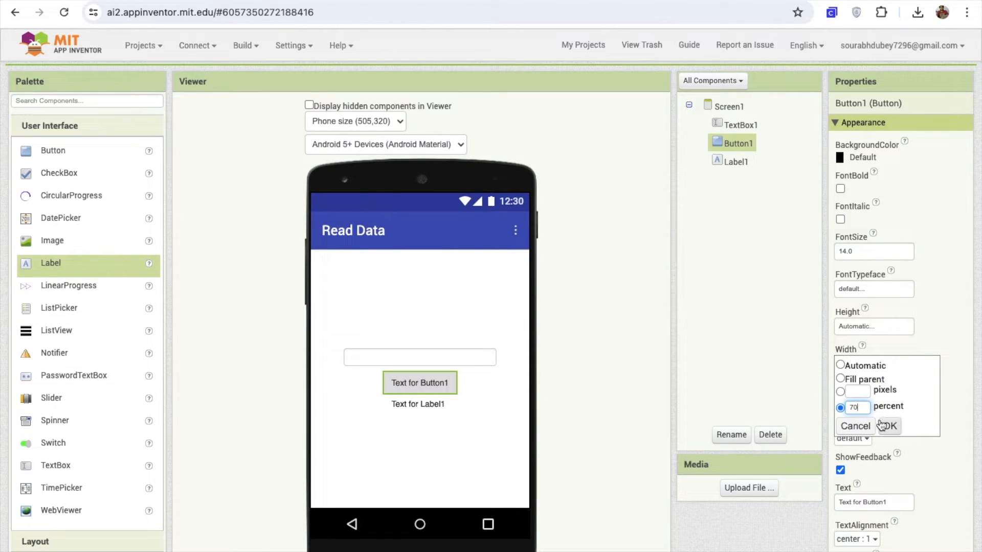
pyautogui.click(894, 425)
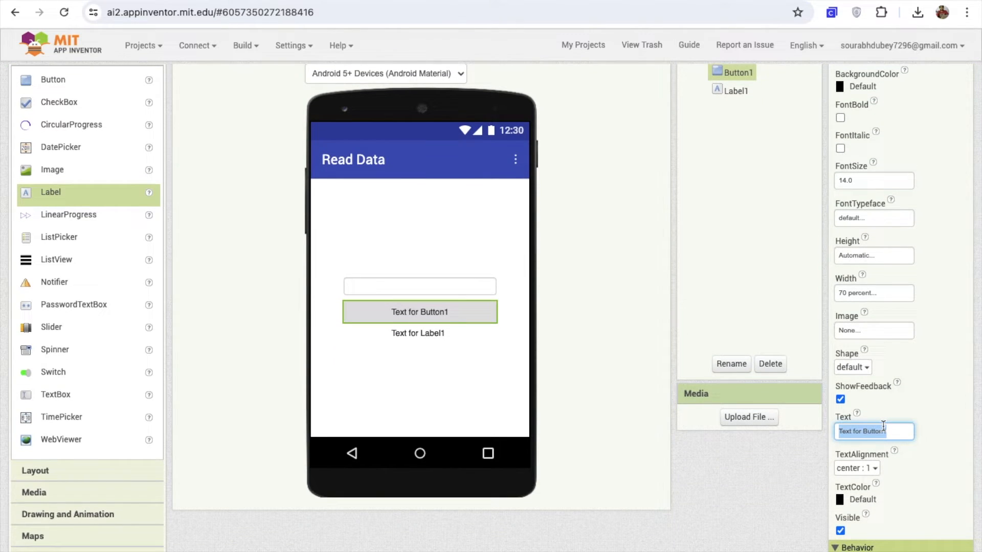
pyautogui.write('Search')
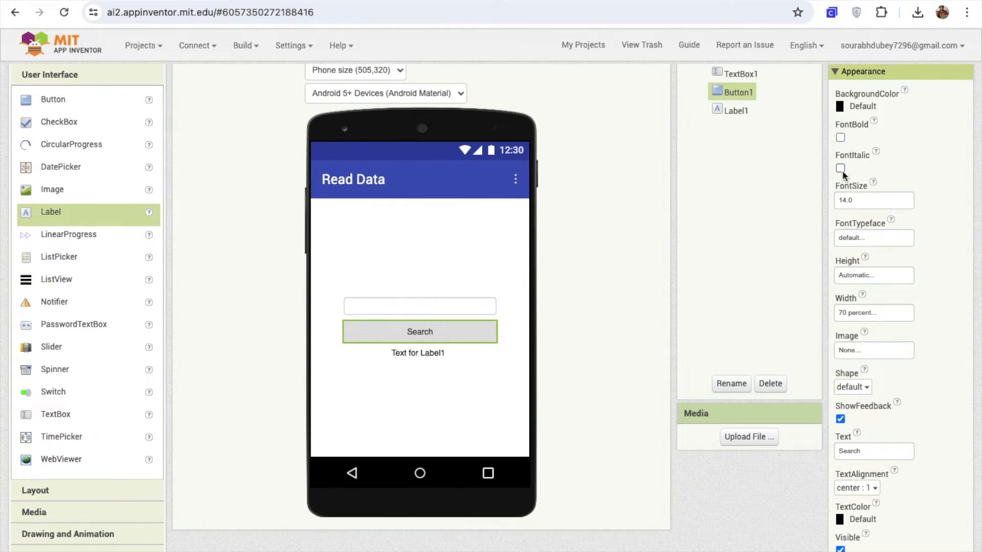
pyautogui.click(839, 137)
pyautogui.write('16')
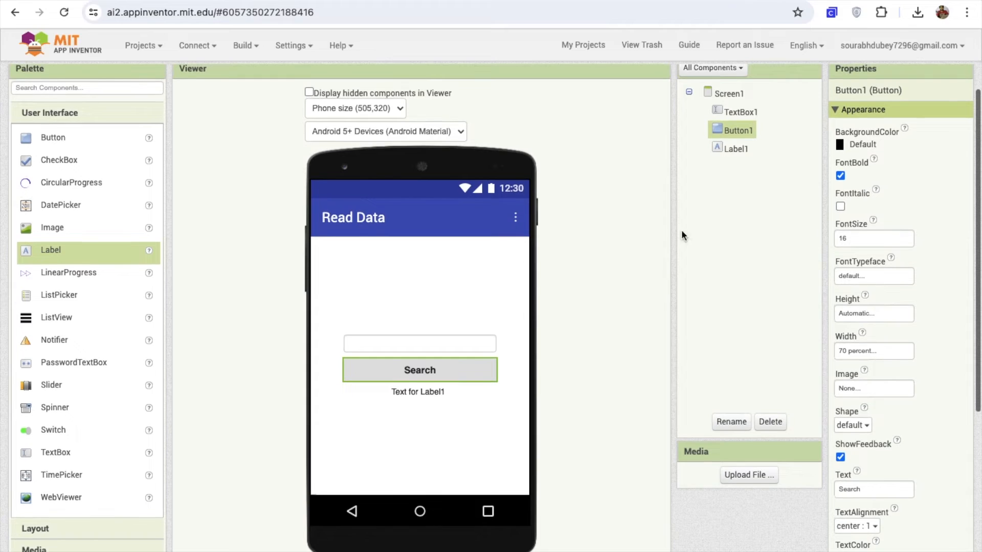
# Step: Give Screen1 a custom light orange background colour
pyautogui.click(730, 93)
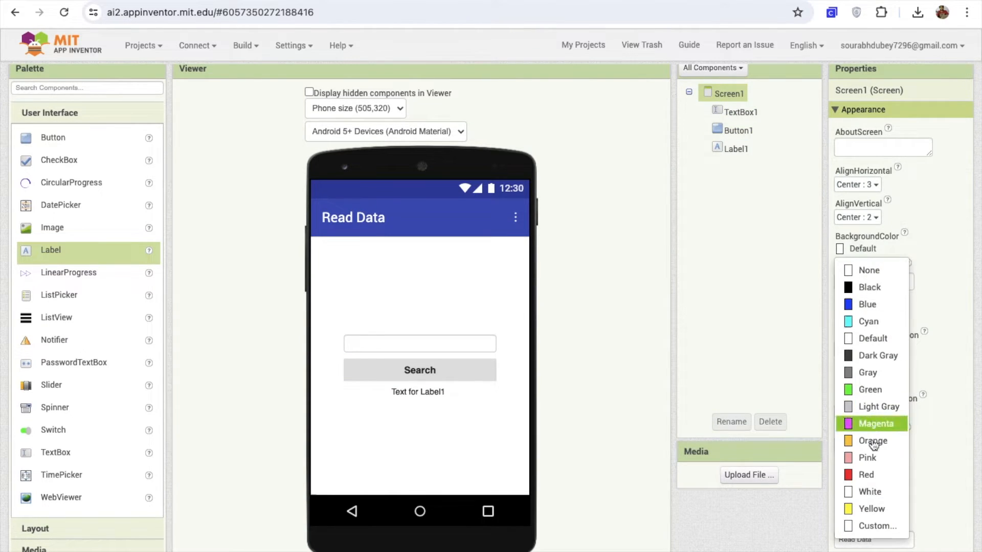
pyautogui.click(879, 526)
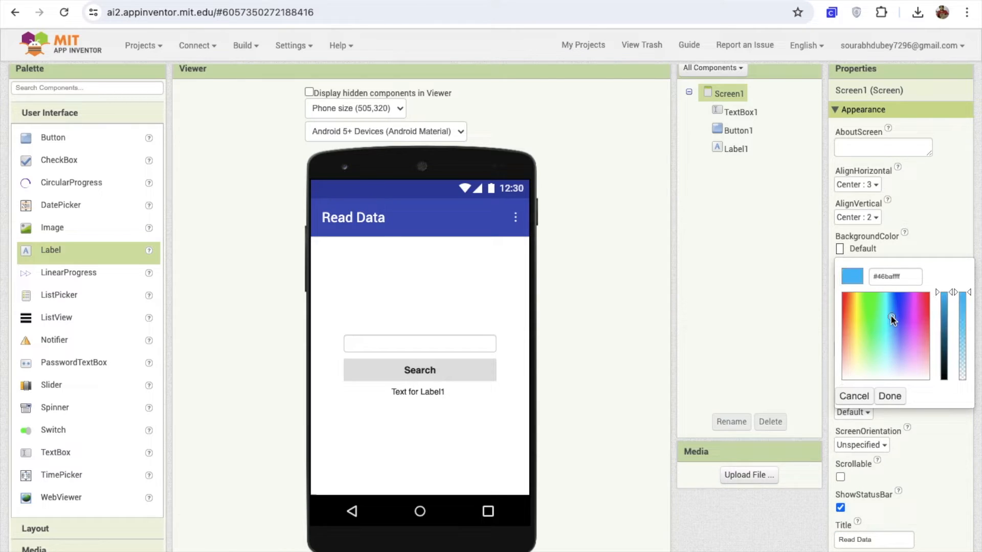
pyautogui.click(849, 346)
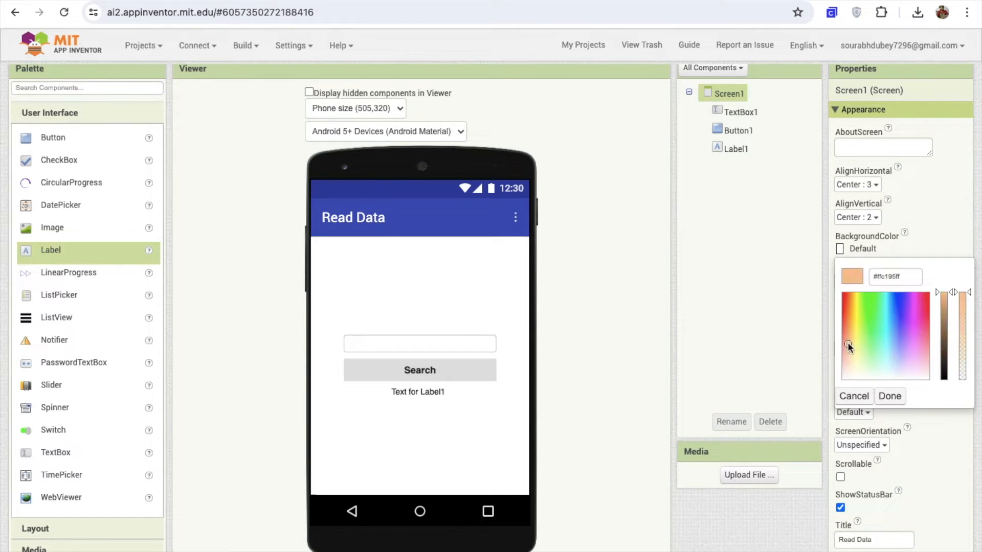
pyautogui.click(849, 341)
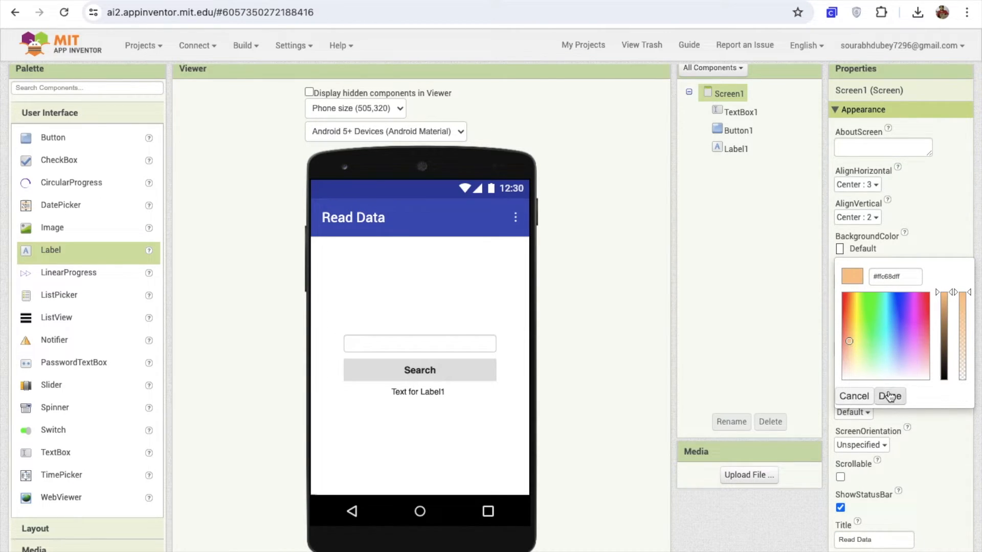
pyautogui.click(889, 395)
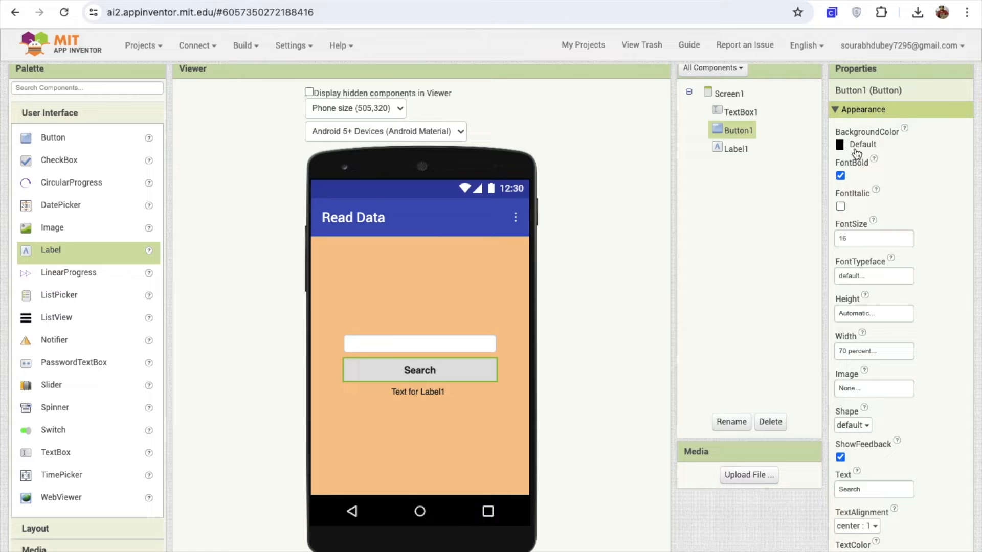
# Step: Give the Search button a custom dark grey background colour
pyautogui.click(863, 144)
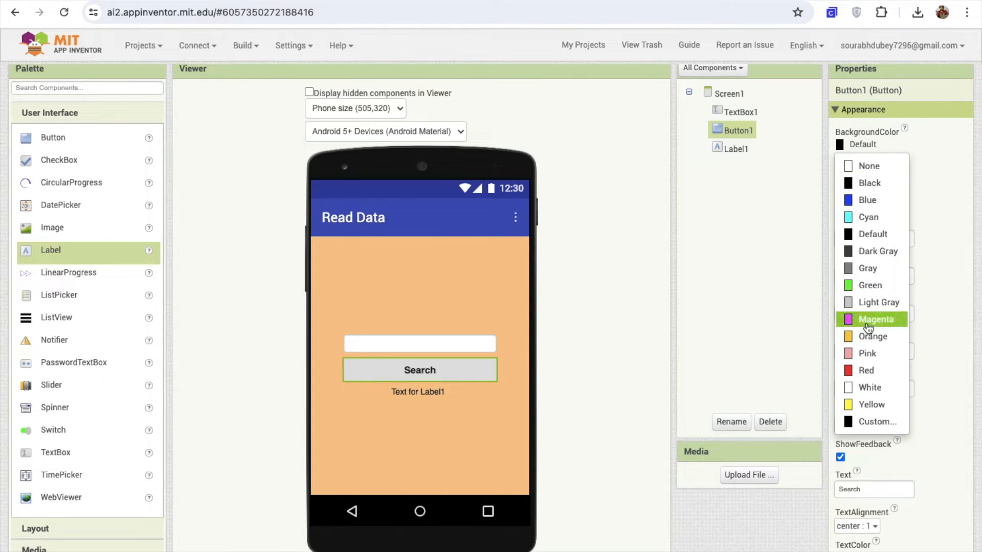
pyautogui.click(867, 353)
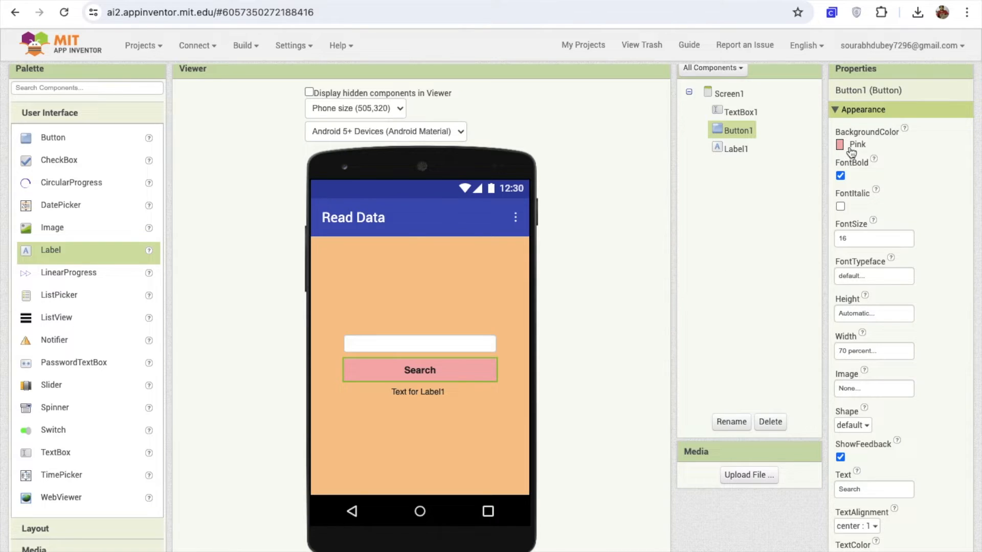
pyautogui.click(840, 143)
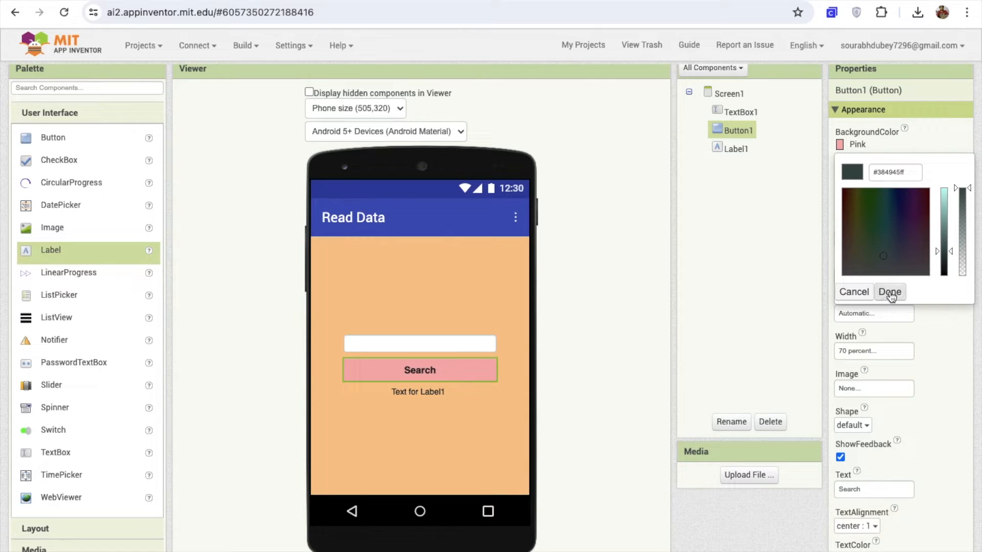
pyautogui.click(889, 292)
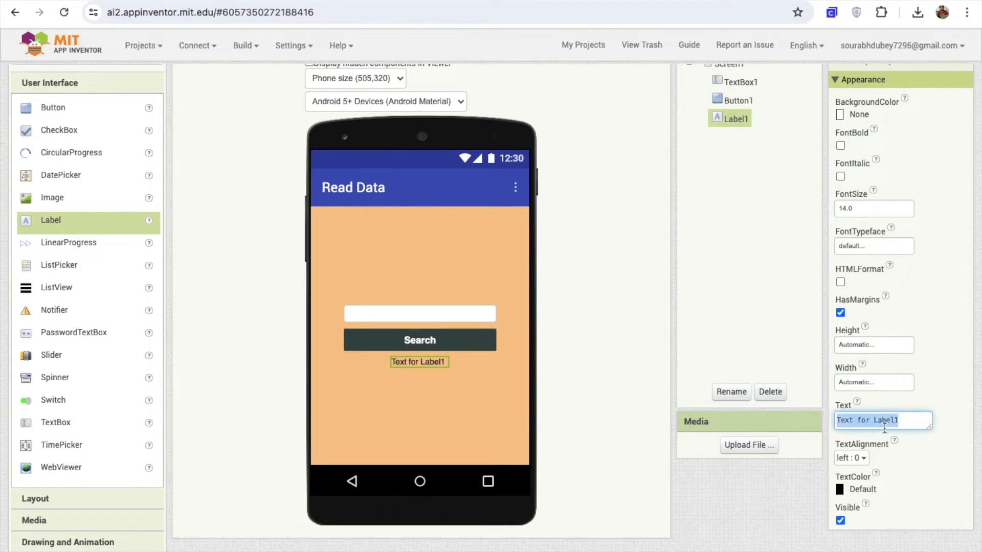
# Step: Change the label text to Result with font size 20 in bold
pyautogui.write('Result')
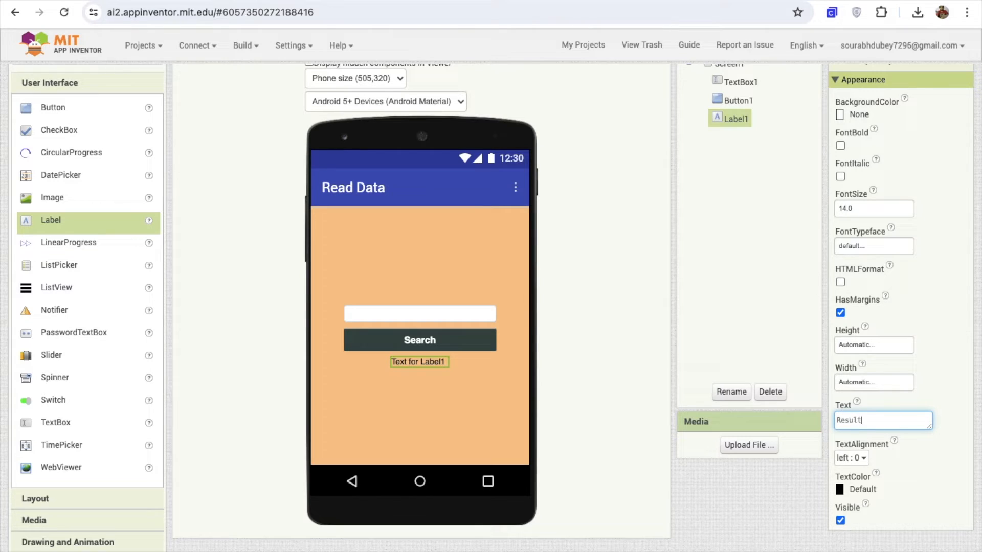
pyautogui.click(873, 208)
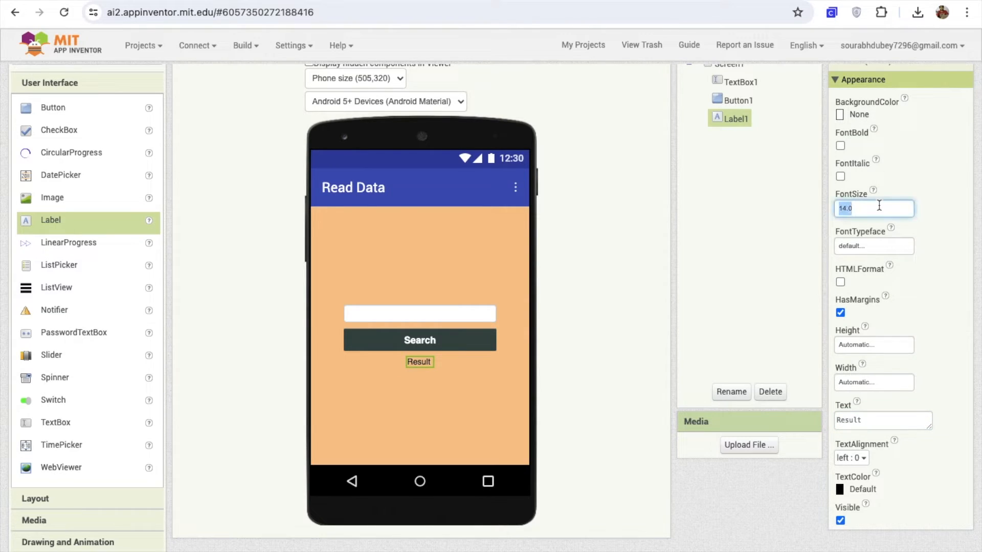
pyautogui.write('20')
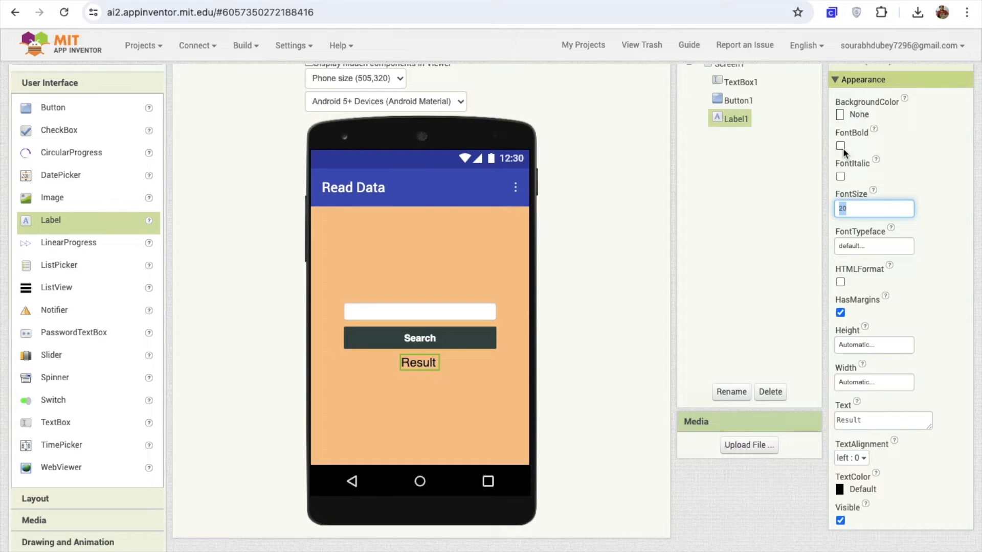
pyautogui.click(731, 63)
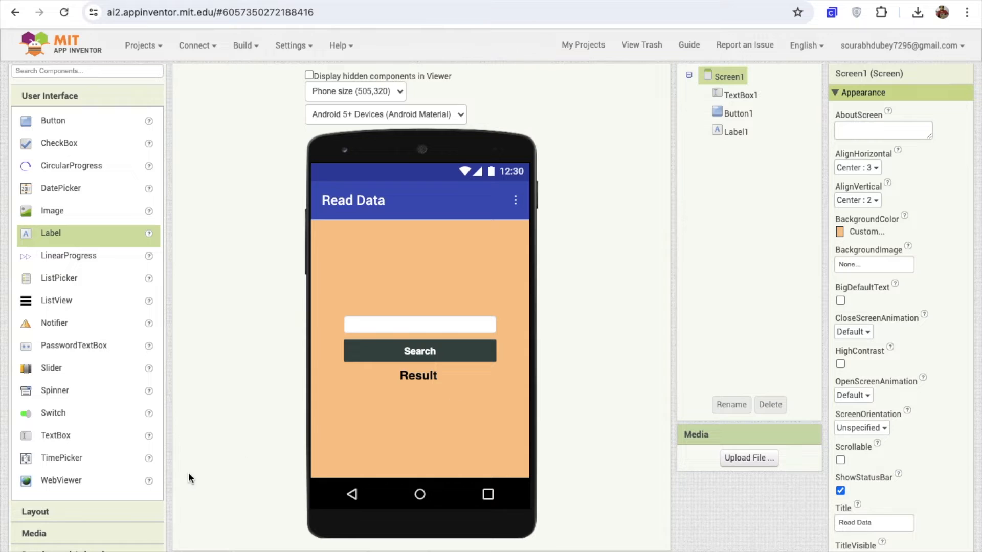
# Step: Add a Web component from the Connectivity palette to the project
pyautogui.scroll(-3)
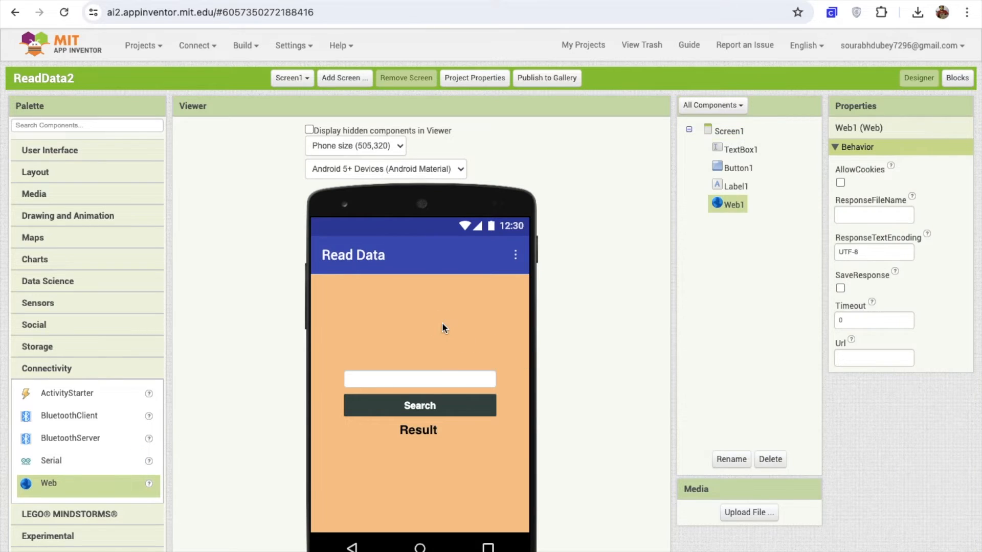
pyautogui.moveTo(438, 361)
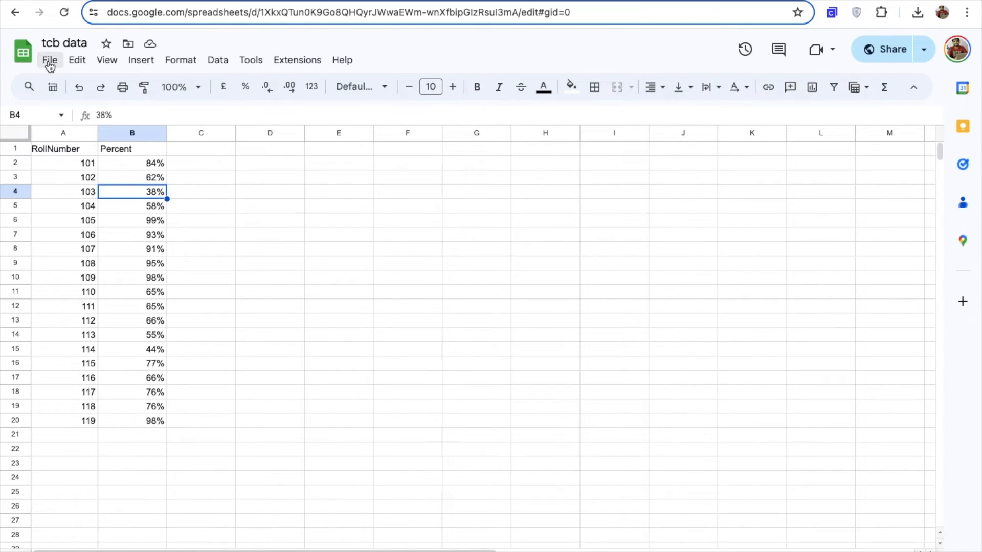
# Step: Create a new blank spreadsheet and rename it Result TCB
pyautogui.click(49, 60)
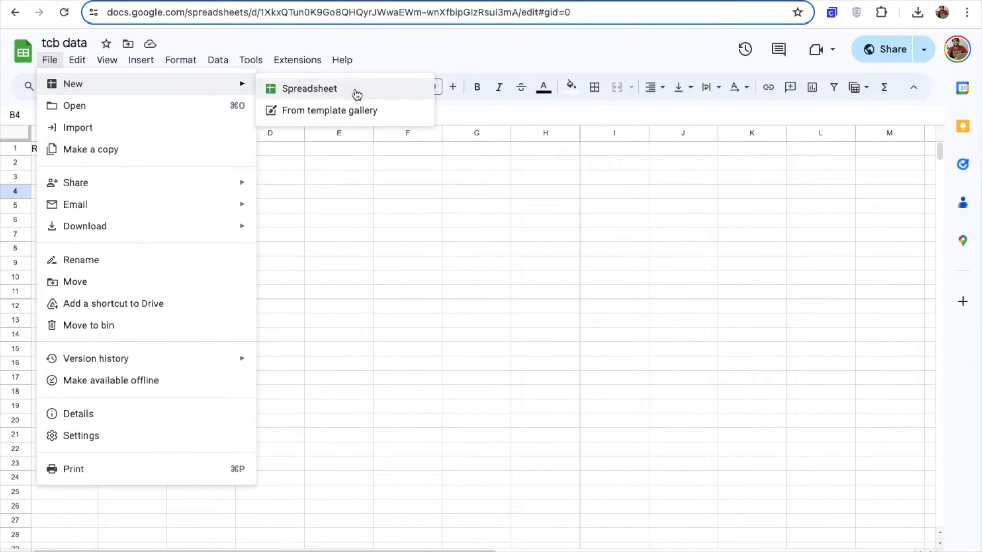
pyautogui.click(309, 88)
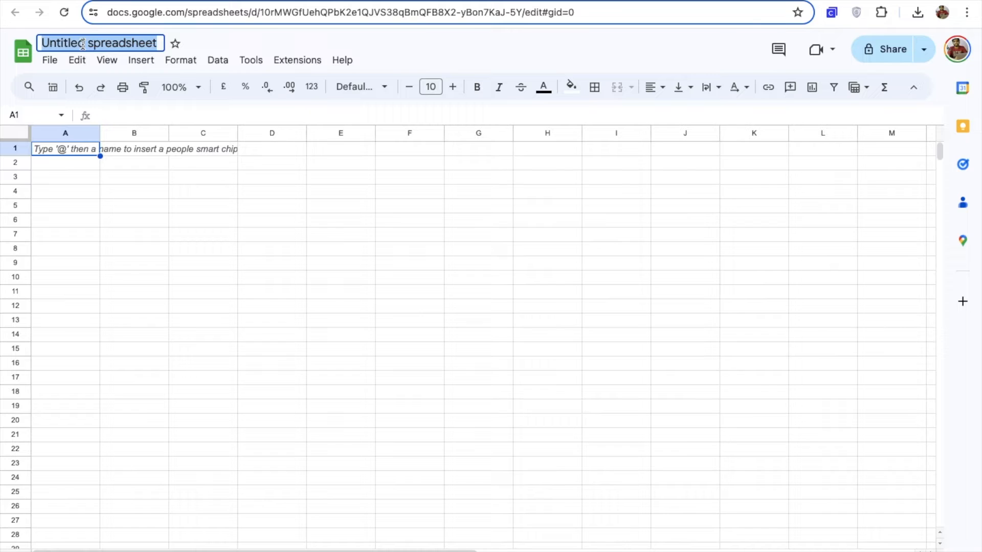
pyautogui.write('Result TCB')
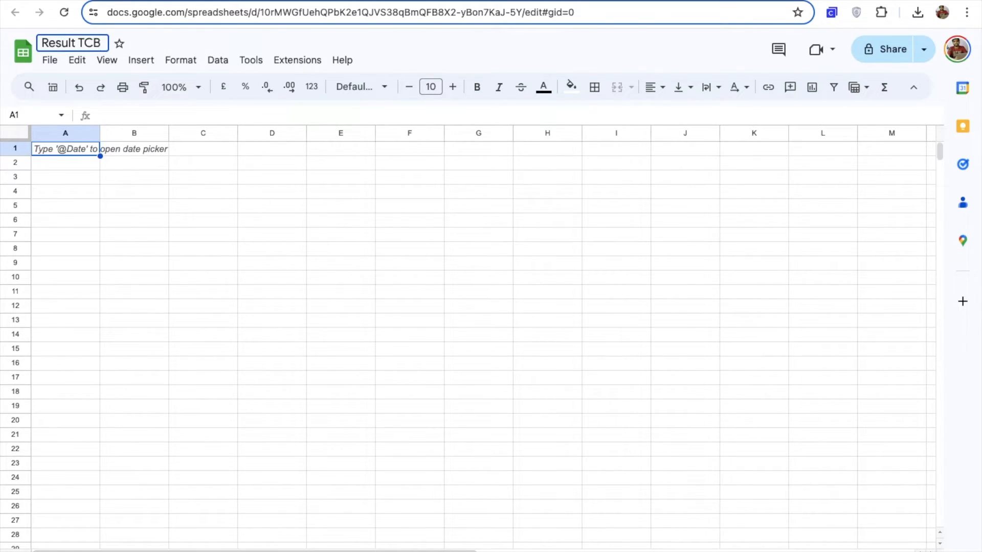
pyautogui.click(64, 162)
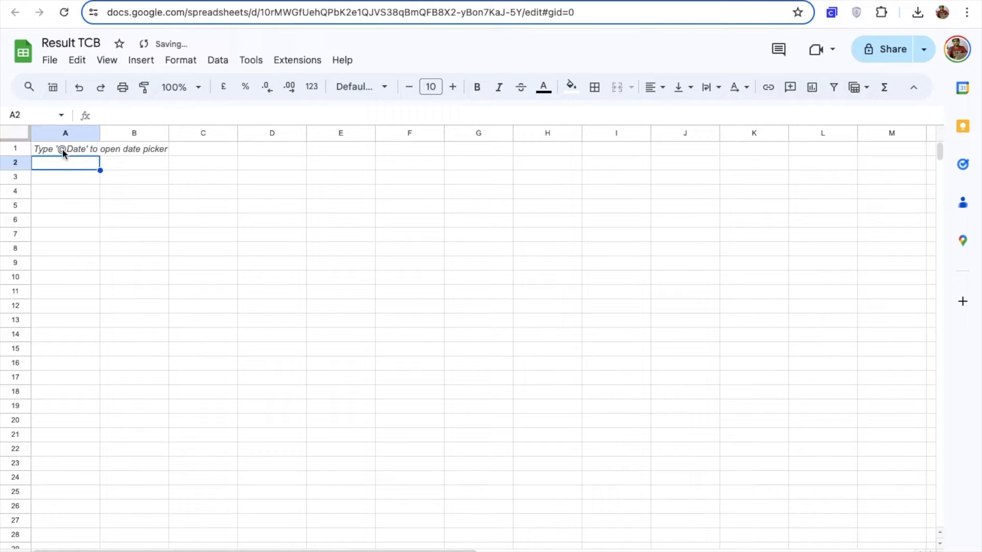
# Step: Enter RollNumber in A1 and the Result heading in B1
pyautogui.click(65, 150)
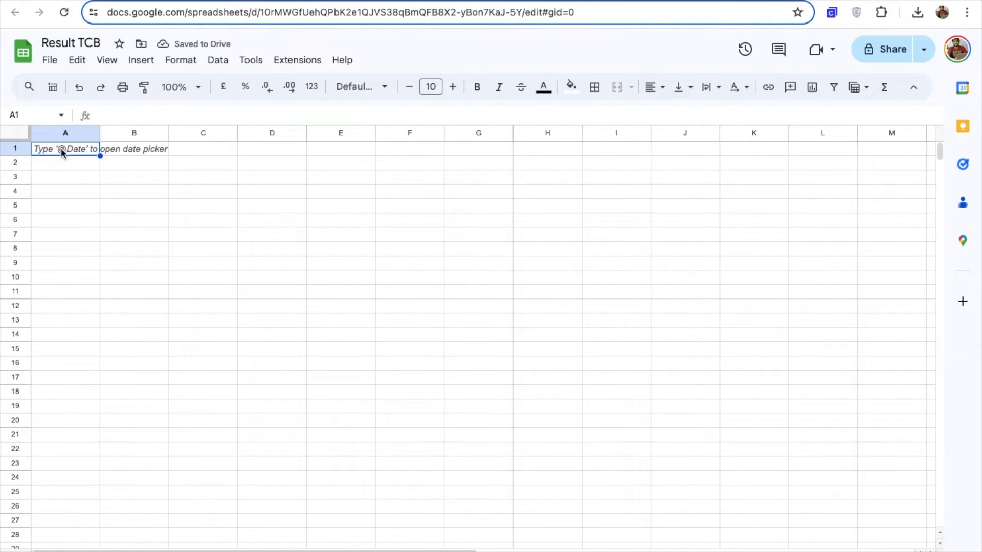
pyautogui.write('RollNumber')
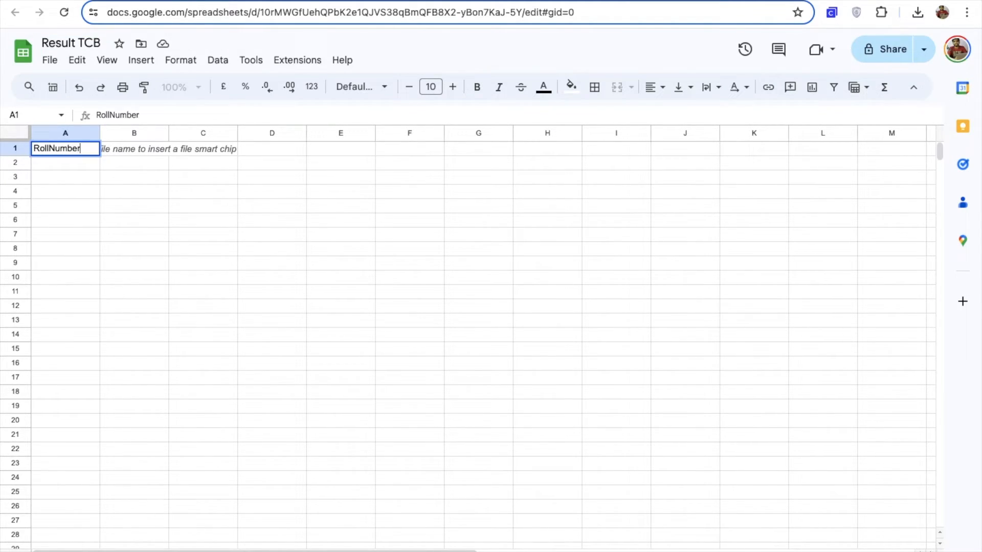
pyautogui.write('Re')
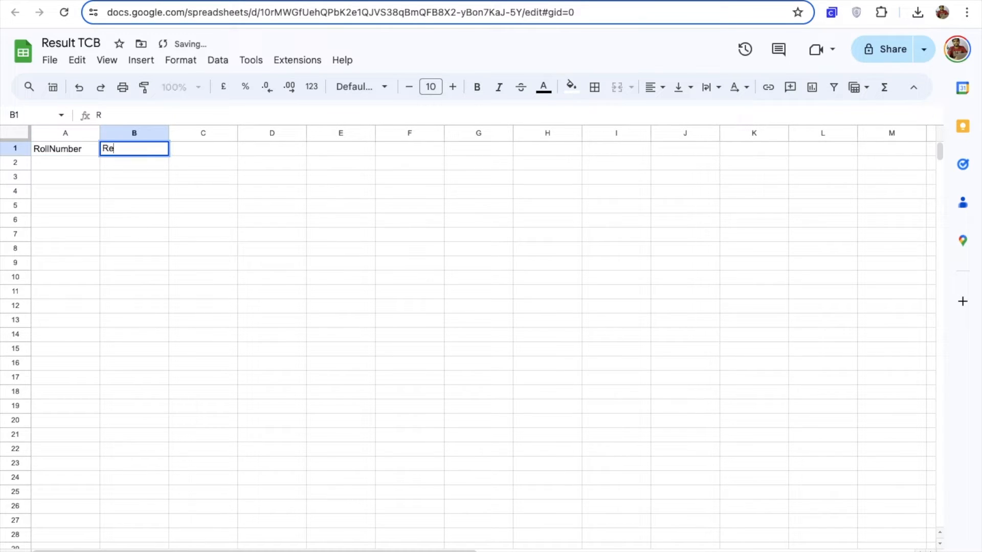
pyautogui.press('Enter')
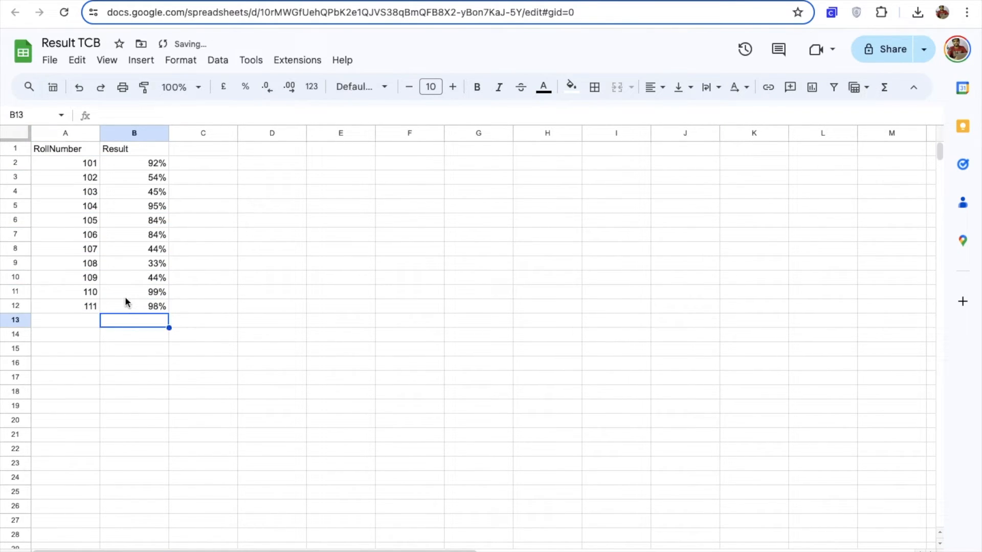
# Step: Enter roll numbers 101–111 with their percentage results under the headings
pyautogui.click(133, 348)
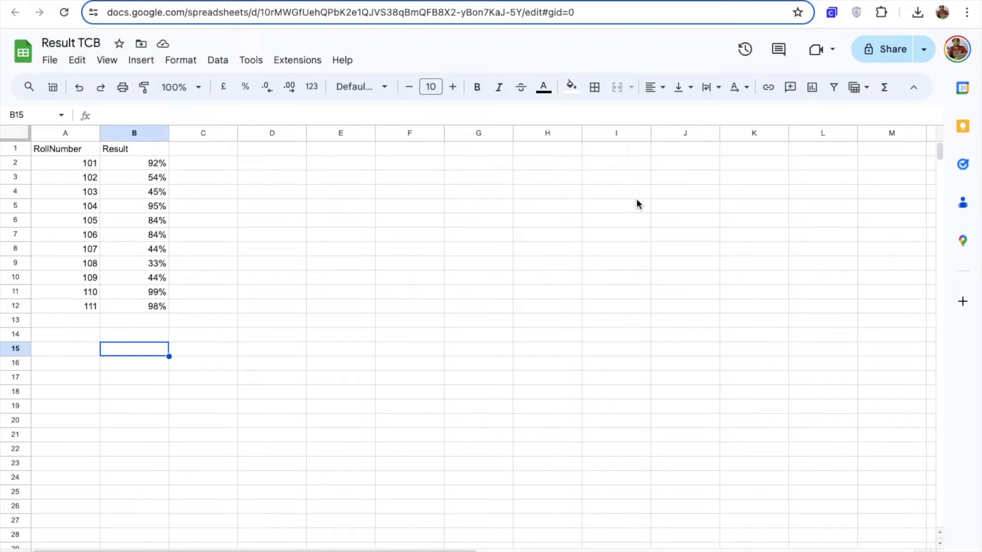
# Step: Share Result TCB so anyone with the link can view it and copy the link
pyautogui.click(889, 49)
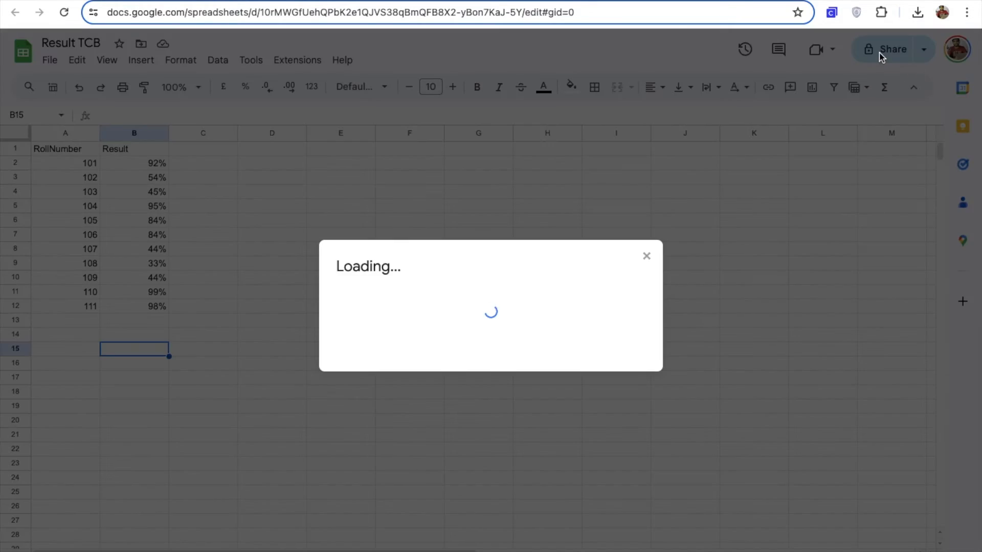
pyautogui.click(884, 49)
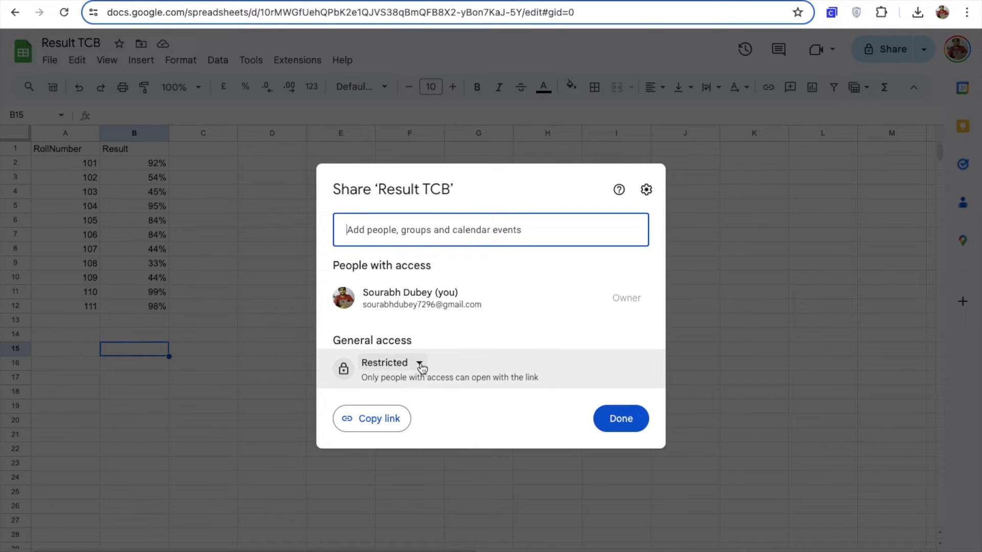
pyautogui.click(418, 364)
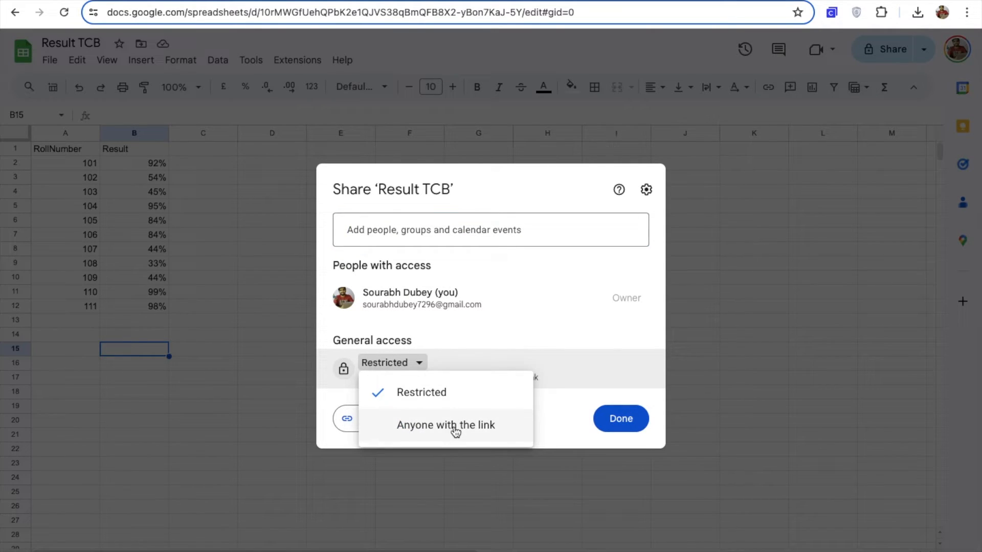
pyautogui.click(446, 425)
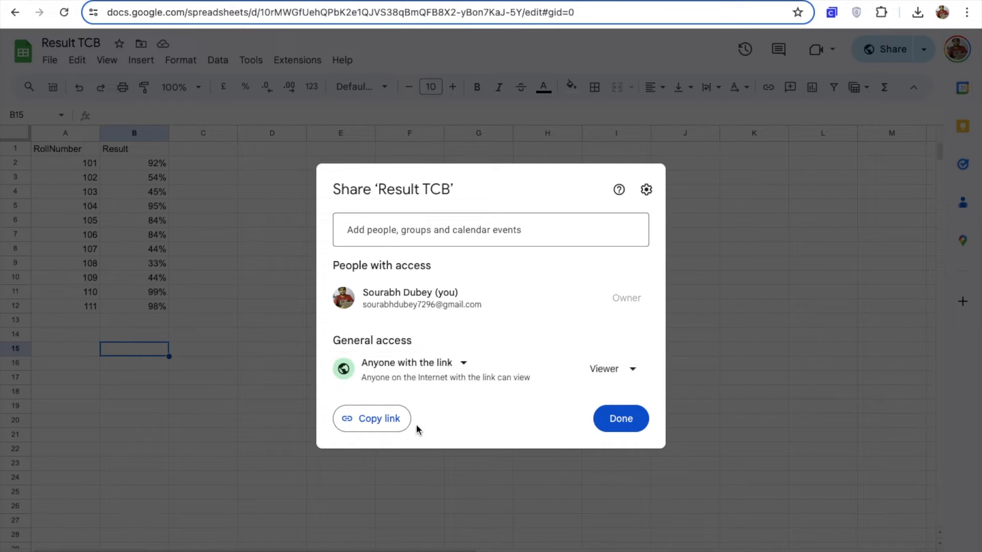
pyautogui.click(373, 418)
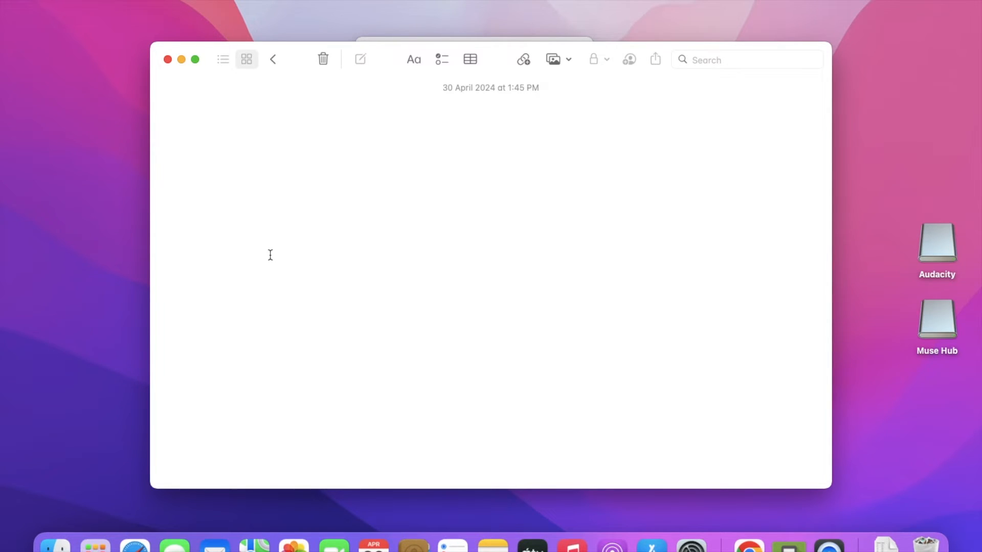
# Step: Rewrite the pasted Result TCB sheet link to end in export?format=csv instead of the edit/sharing ending
pyautogui.write('https://docs.google.com/spreadsheets/d/10rMWGfUehQPbK2e1QJVS38qBmQFB8X2-yBon7KaJ-5Y/edit?usp=sharing')
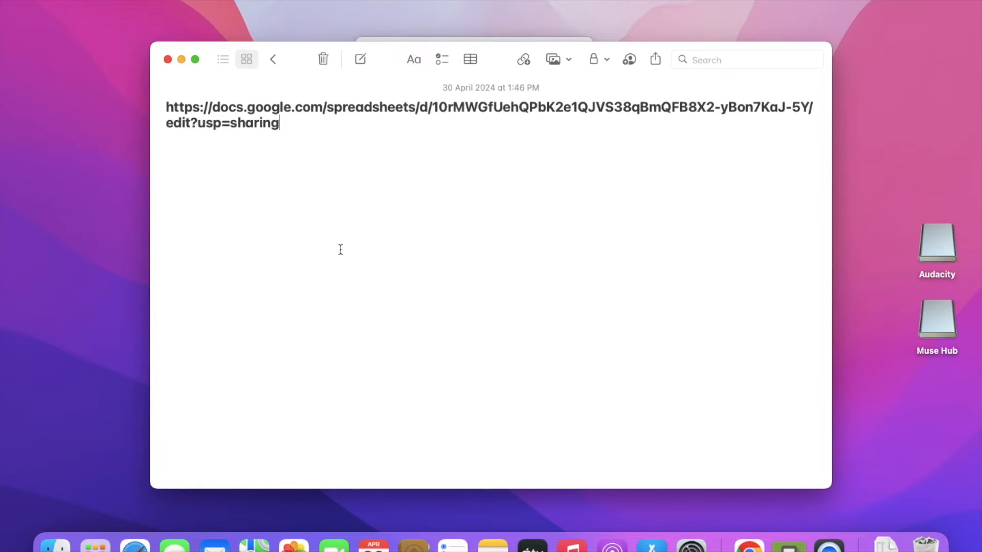
pyautogui.press('Backspace')
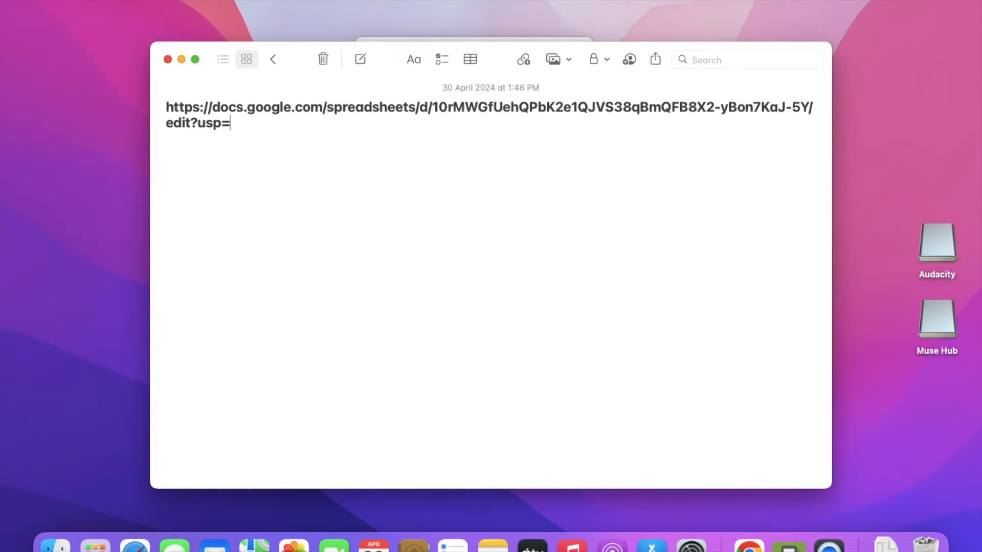
pyautogui.press('Backspace')
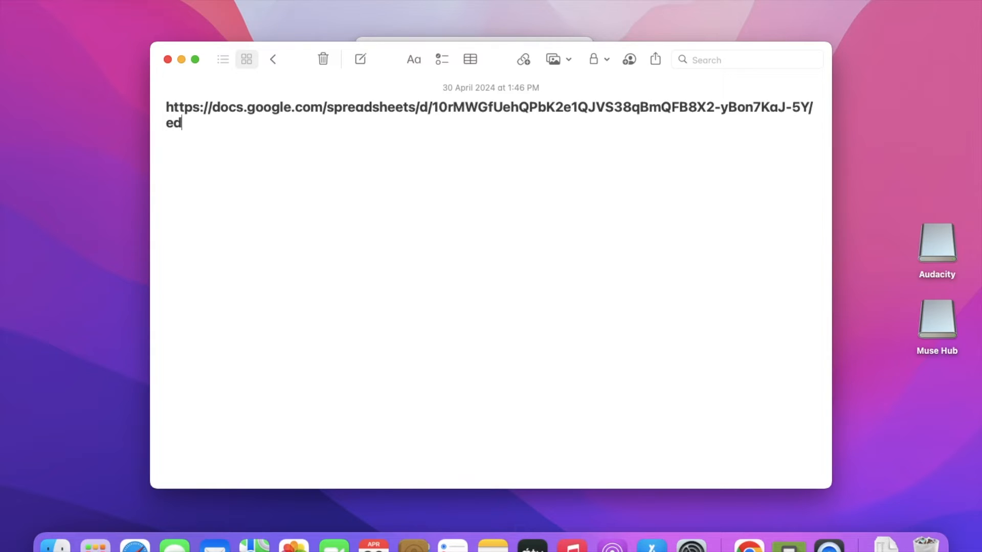
pyautogui.press('Backspace')
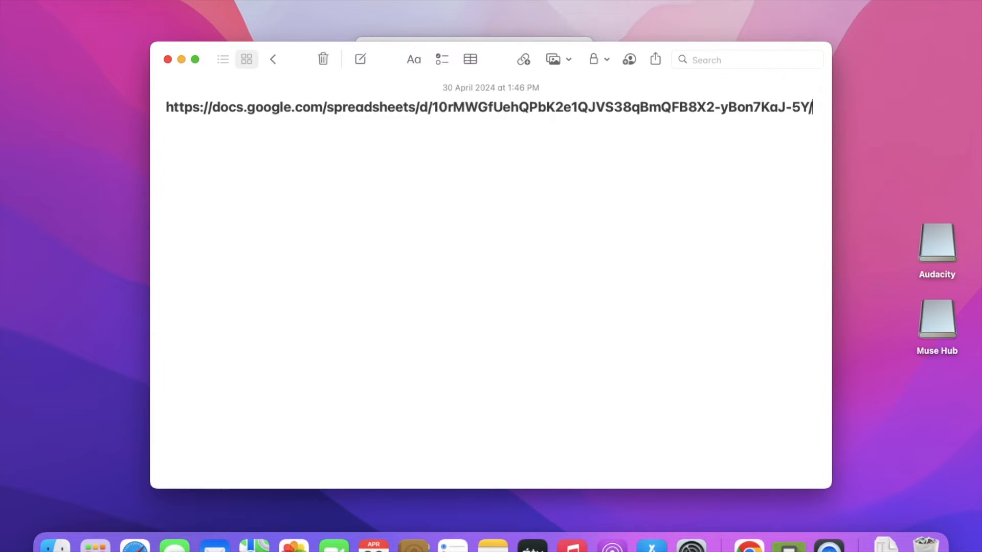
pyautogui.write('export?format=csv')
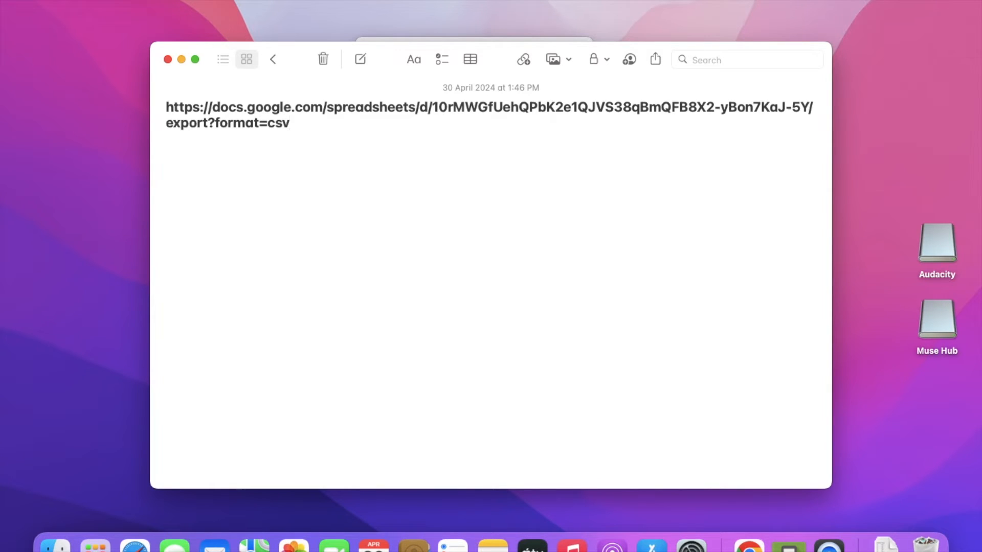
pyautogui.click(288, 122)
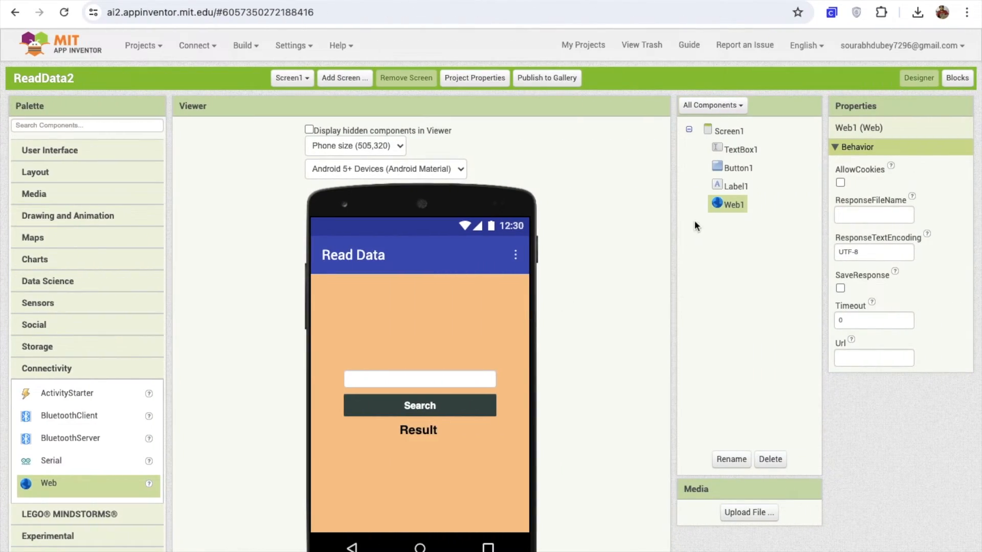
pyautogui.click(873, 358)
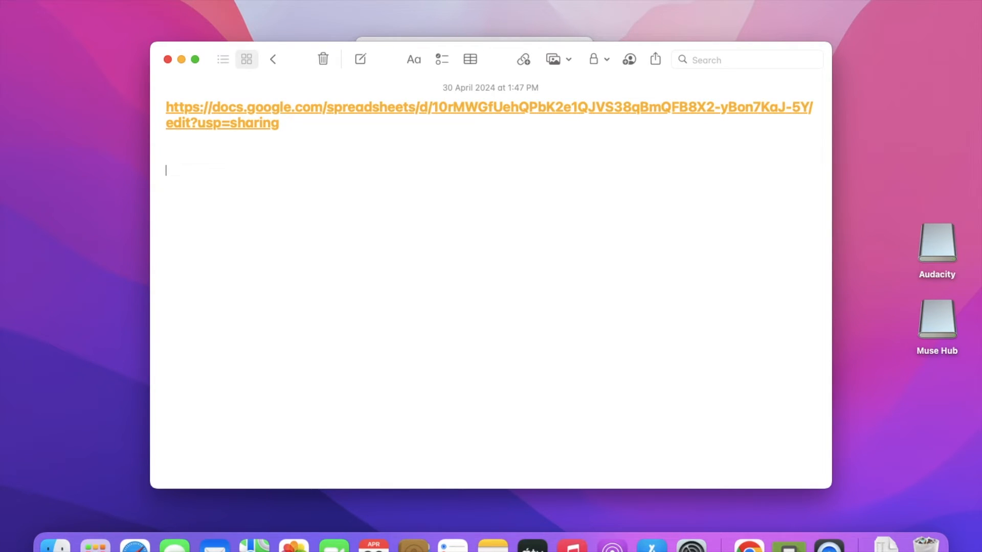
# Step: Paste the sheet link in Notes and set Web1's Url to the CSV export link
pyautogui.write('https://docs.google.com/spreadsheets/d/10rMWGfUehQPbK2e1QJVS38qBmQFB8X2-yBon7KaJ-5Y/export?format=csv')
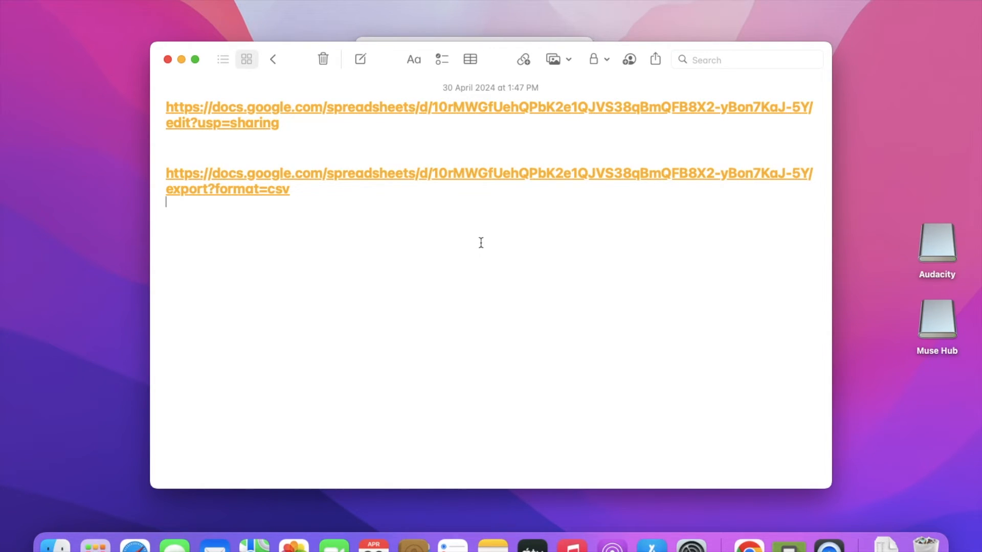
pyautogui.moveTo(810, 185)
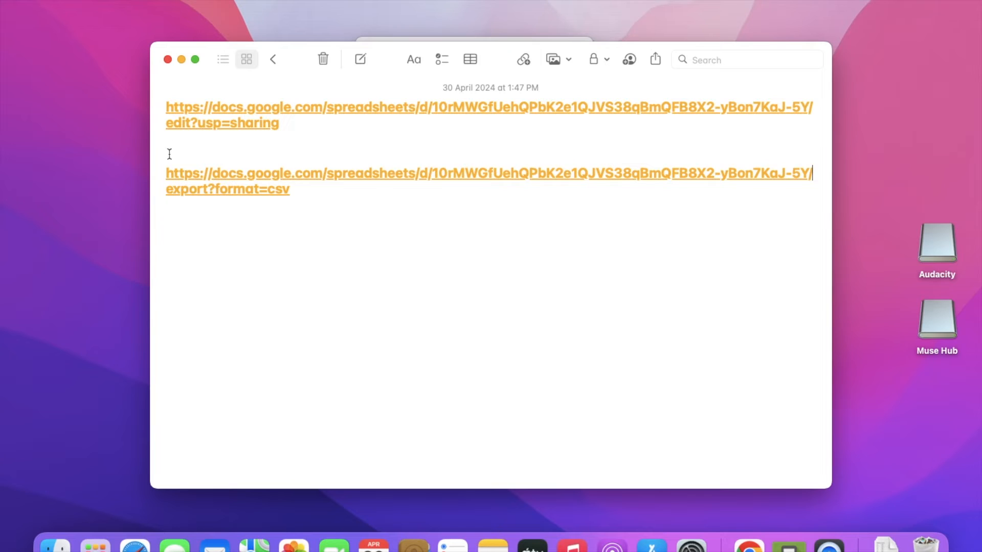
pyautogui.moveTo(207, 200)
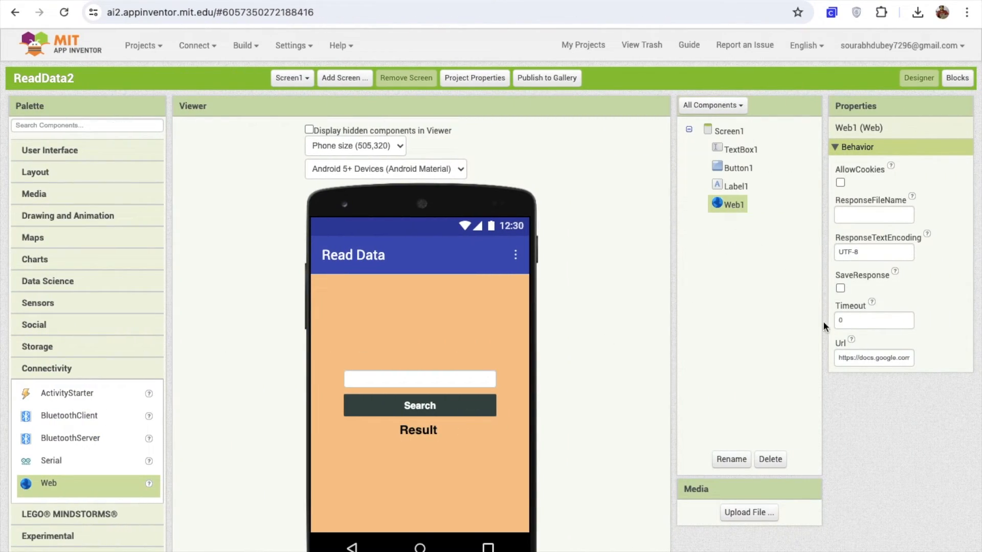
pyautogui.click(874, 358)
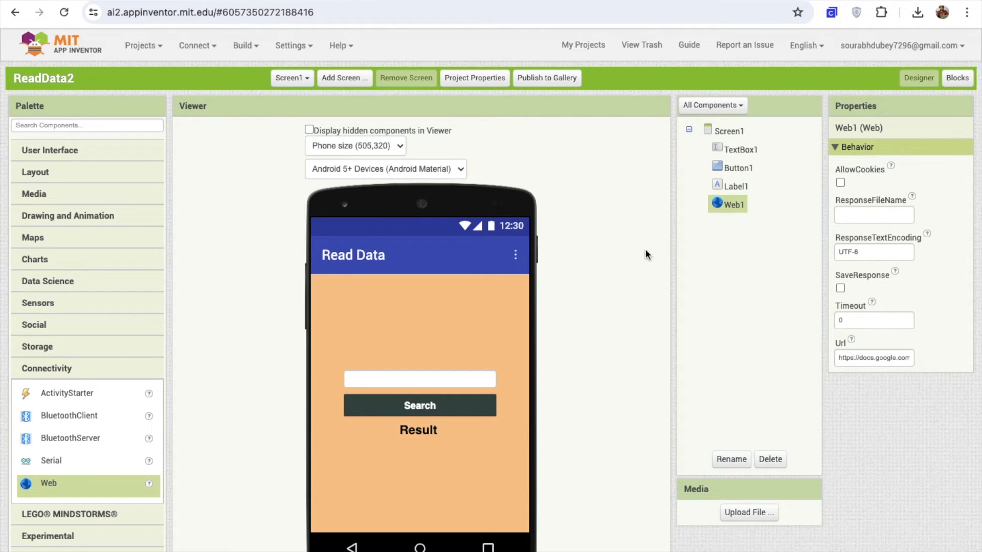
# Step: Initialize a global variable named result to an empty list
pyautogui.click(958, 78)
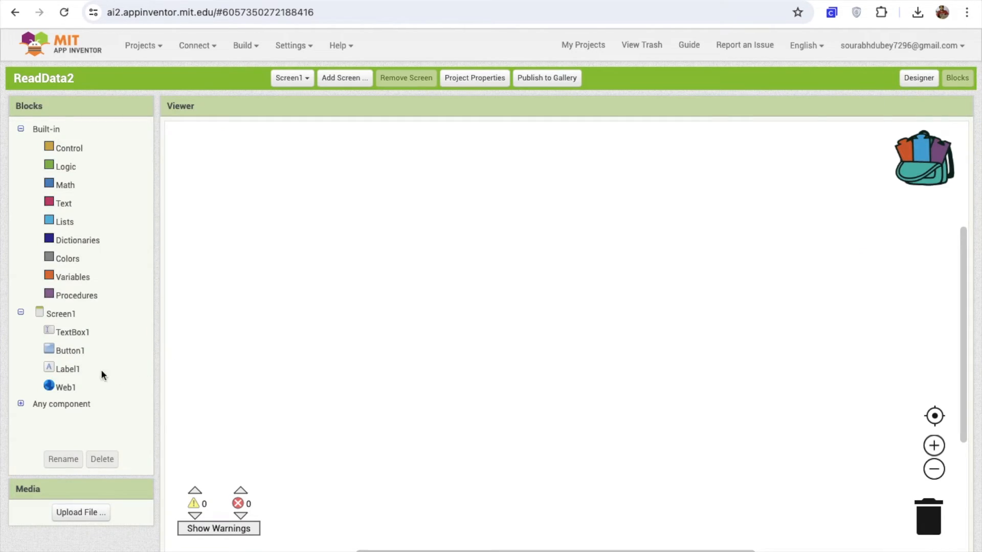
pyautogui.moveTo(296, 305)
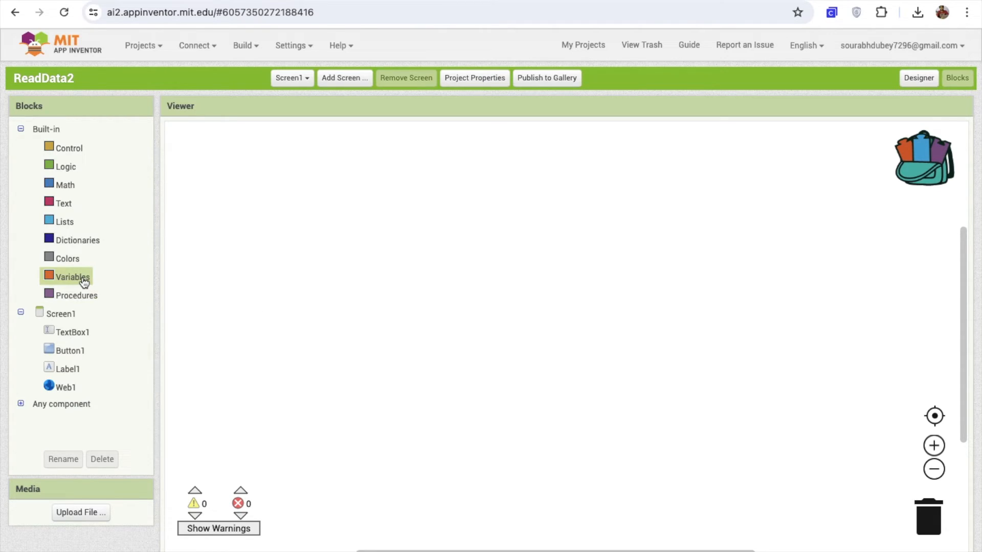
pyautogui.click(70, 276)
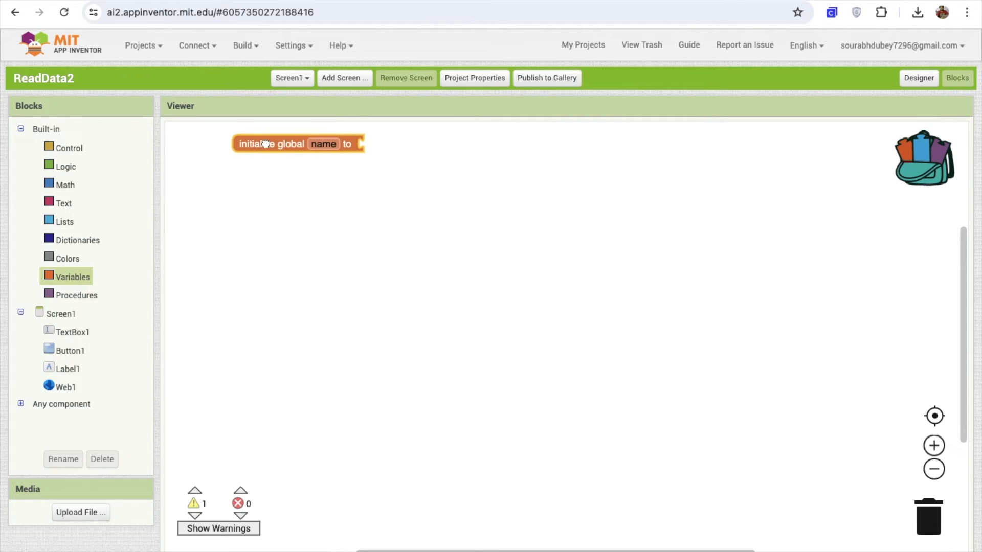
pyautogui.write('result')
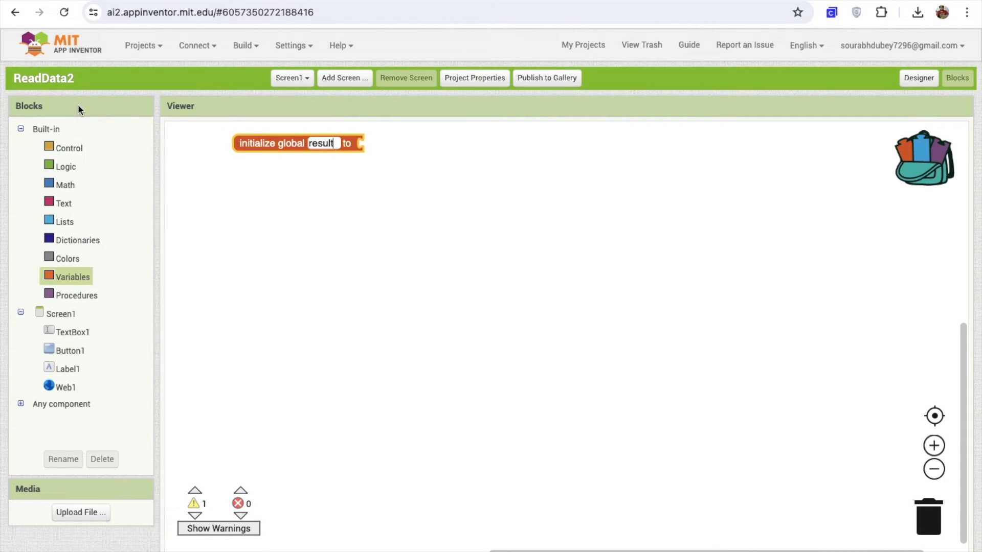
pyautogui.click(63, 221)
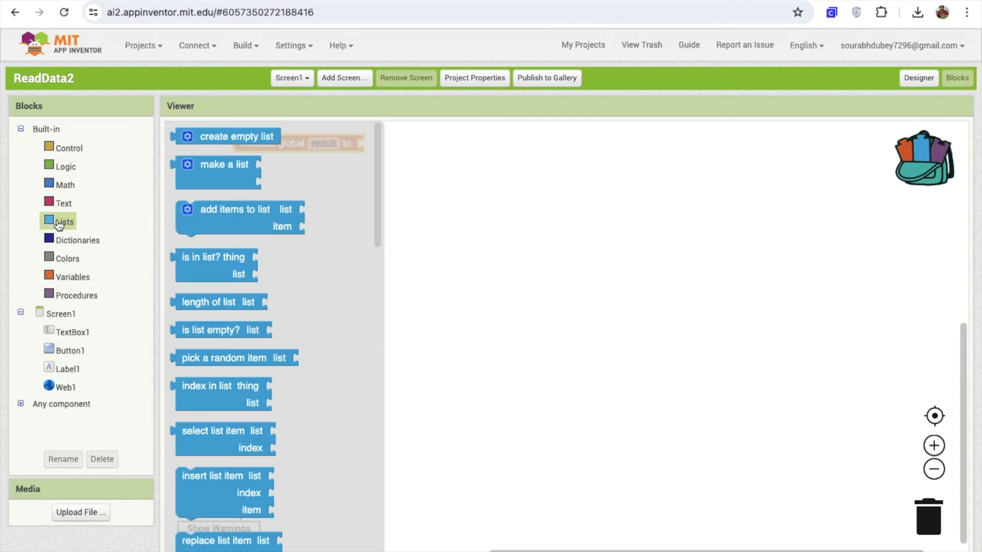
pyautogui.moveTo(230, 136); pyautogui.dragTo(429, 150)
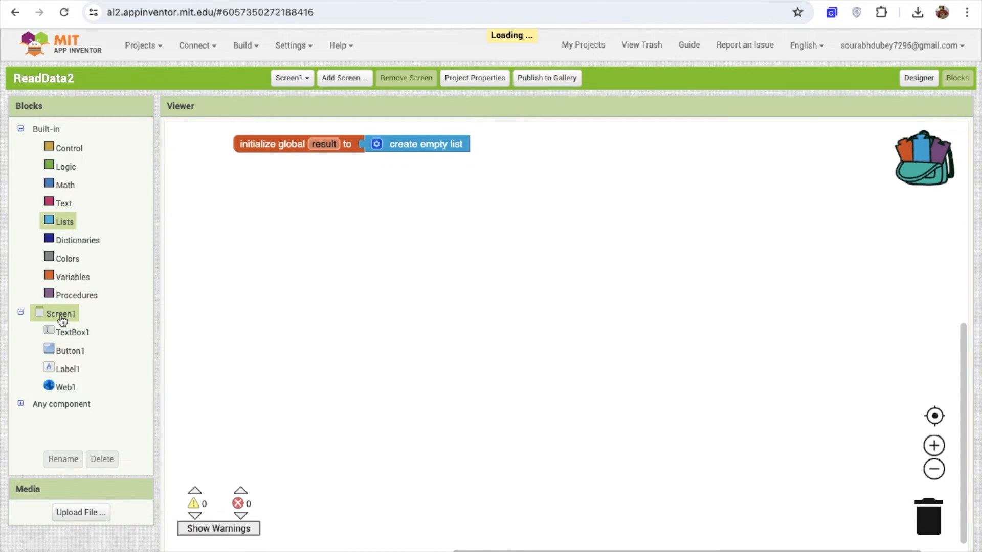
# Step: Add a Screen1.Initialize handler that calls Web1.Get on startup
pyautogui.click(50, 314)
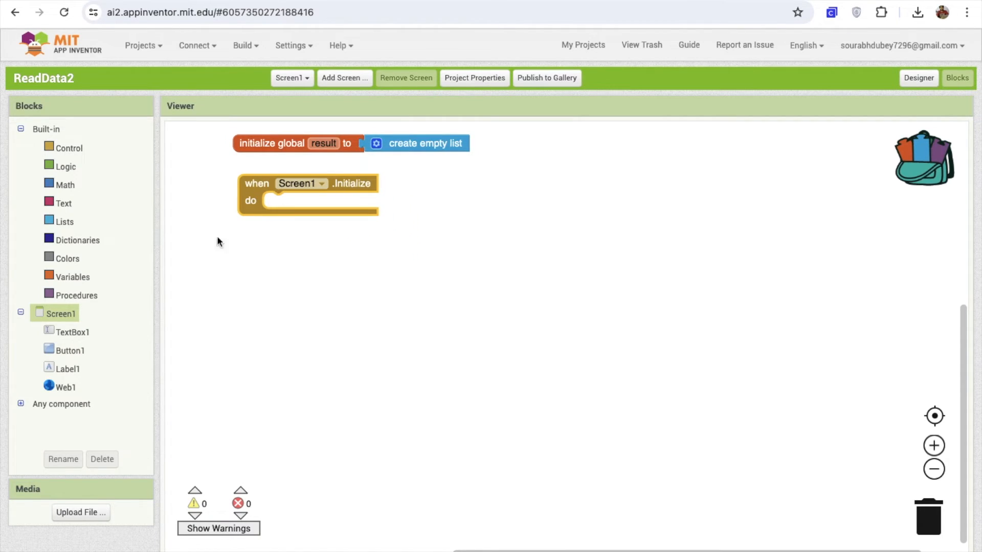
pyautogui.click(62, 387)
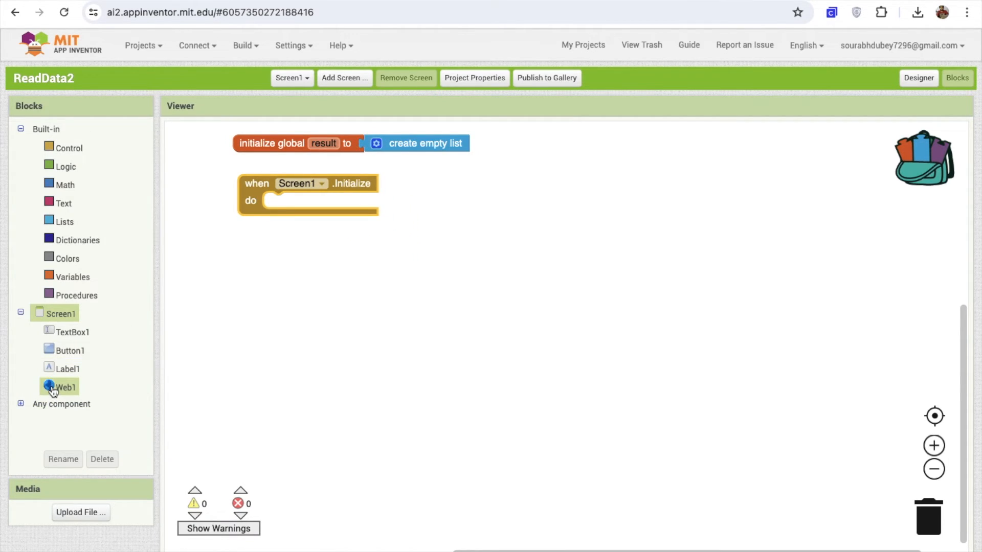
pyautogui.click(59, 387)
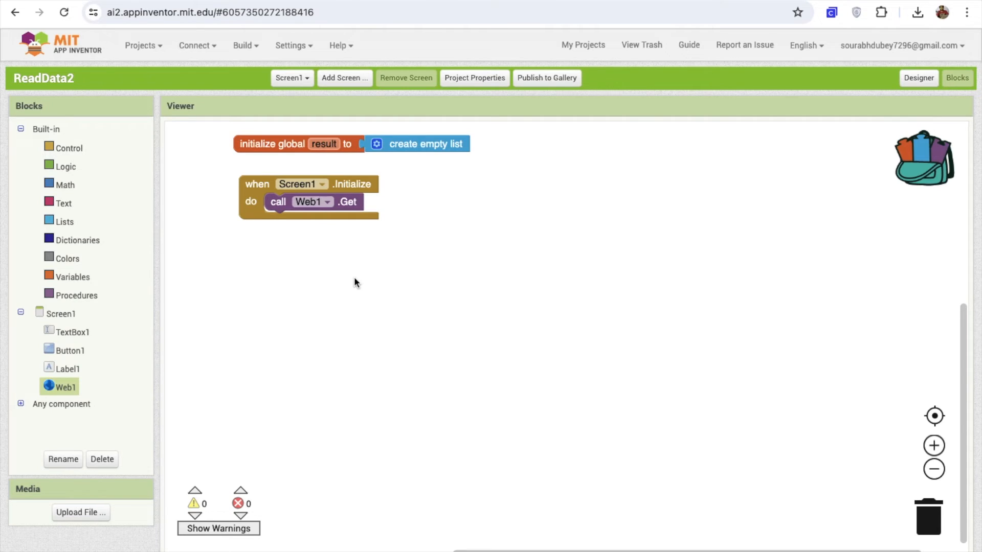
pyautogui.moveTo(926, 78)
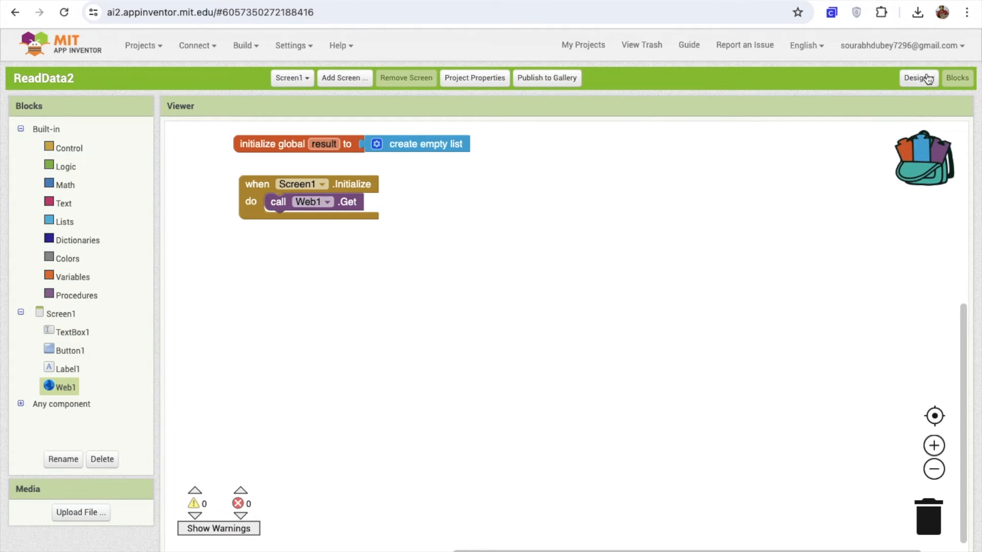
pyautogui.click(919, 78)
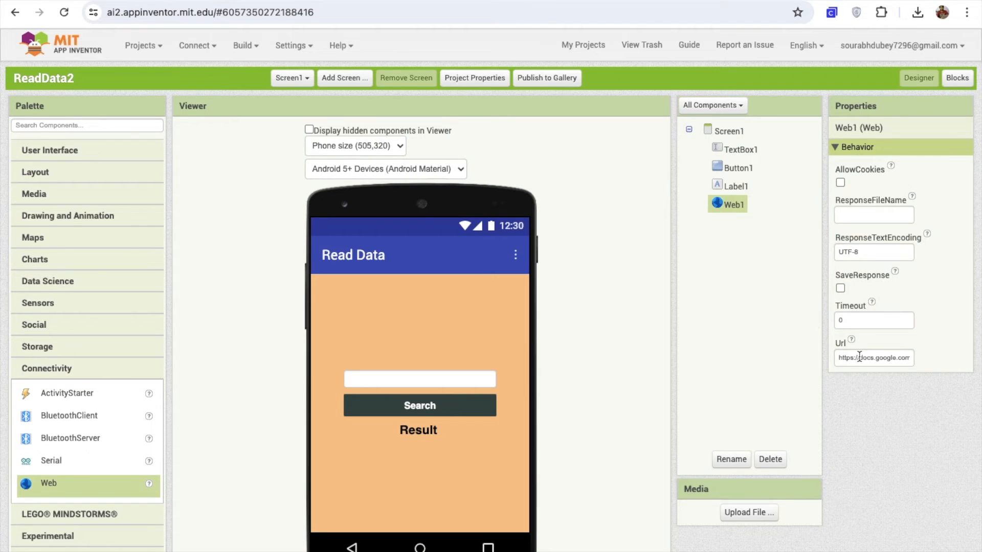
pyautogui.moveTo(958, 78)
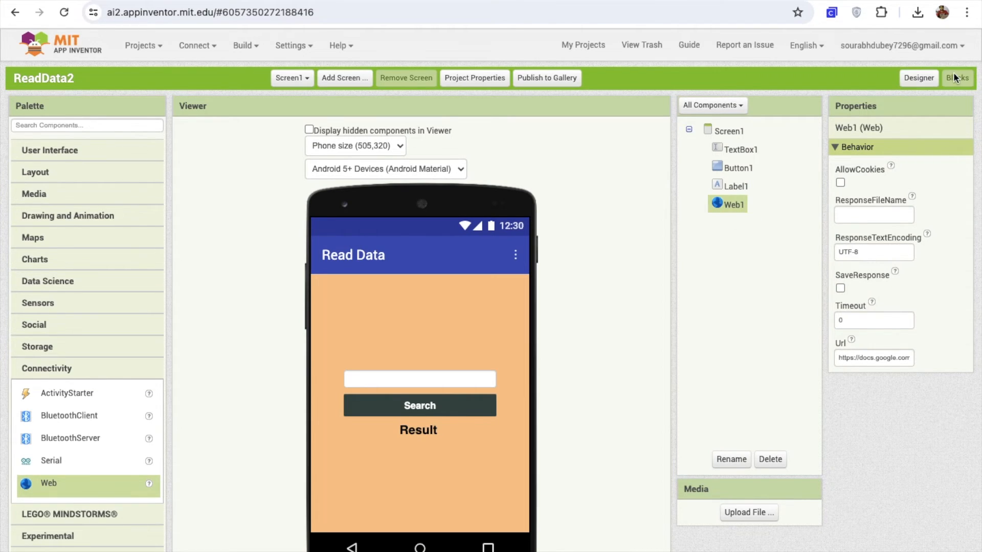
# Step: In Web1.GotText, set global result to the downloaded responseContent
pyautogui.click(957, 78)
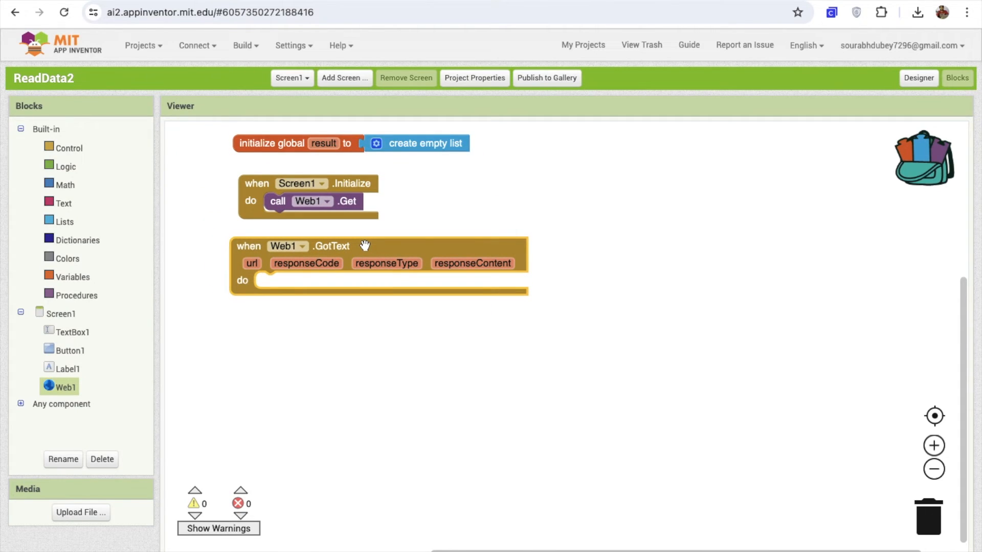
pyautogui.moveTo(335, 189)
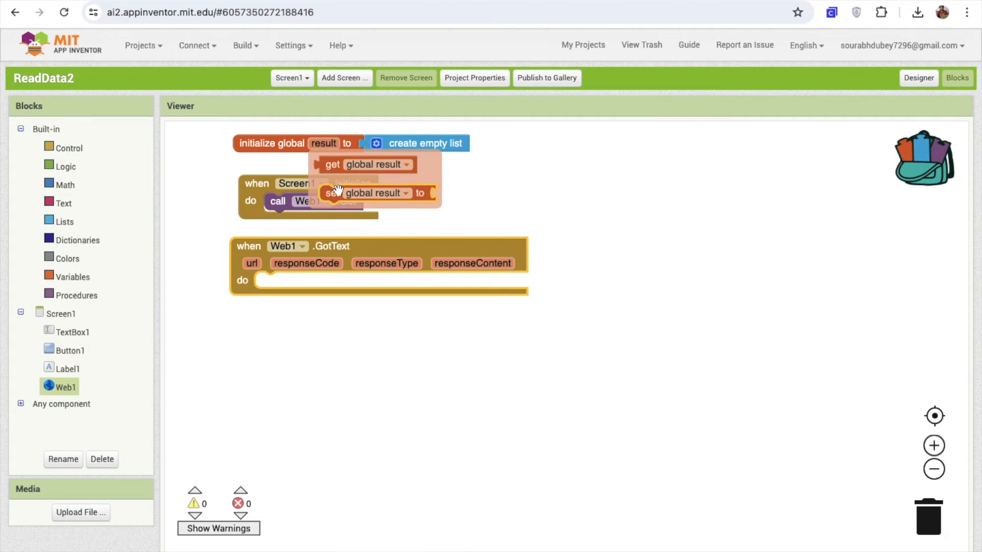
pyautogui.moveTo(339, 193); pyautogui.dragTo(269, 280)
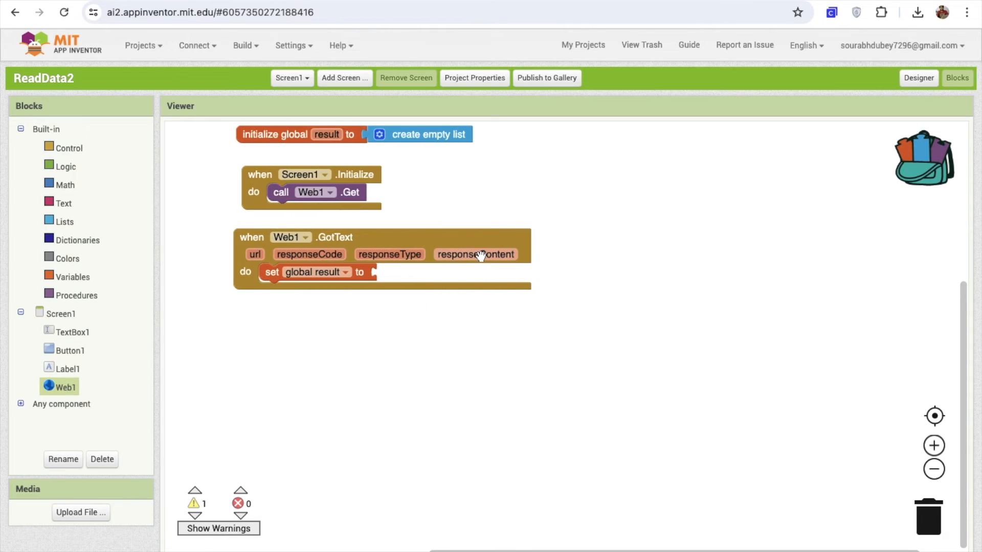
pyautogui.moveTo(476, 255); pyautogui.dragTo(445, 271)
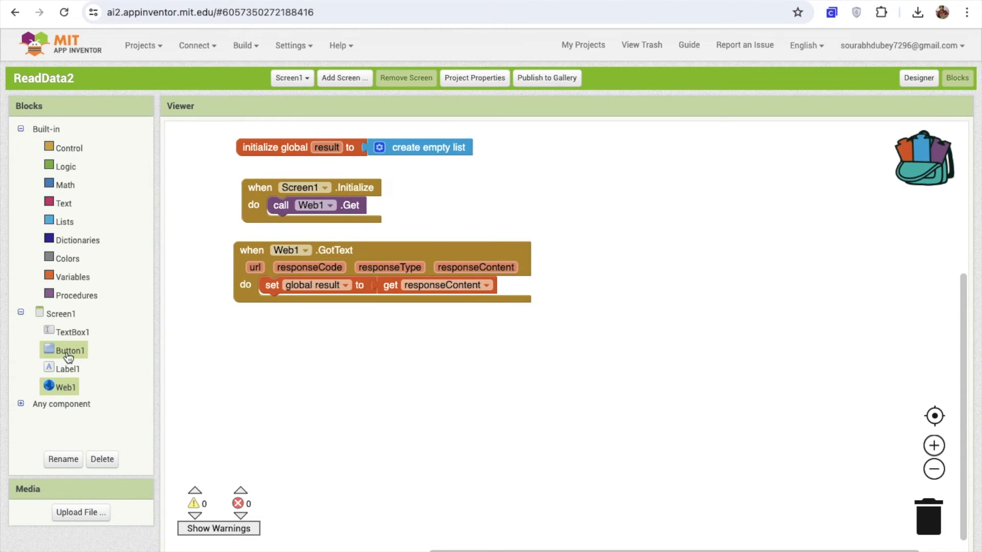
# Step: Add a Button1.Click handler with a for-each loop over global result containing an if block
pyautogui.click(65, 350)
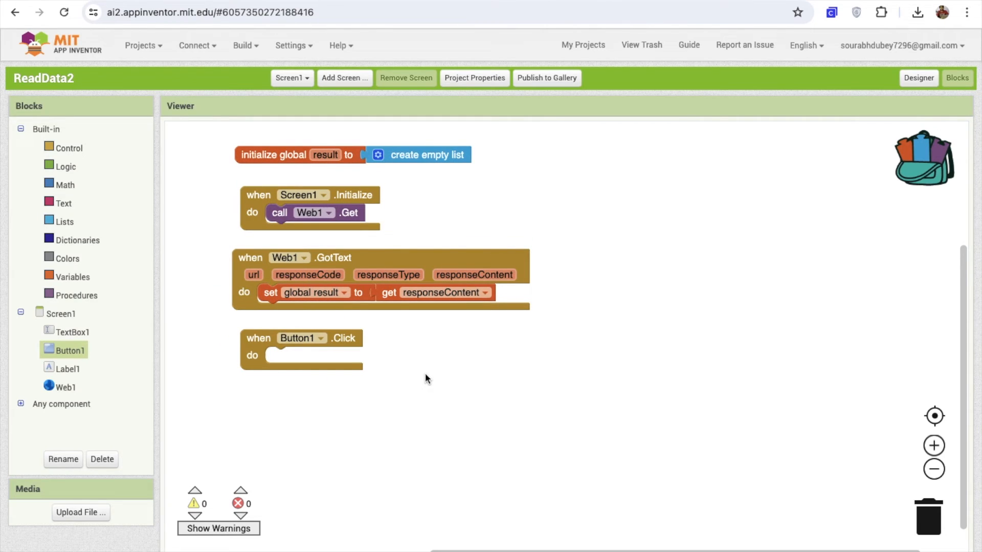
pyautogui.moveTo(211, 234)
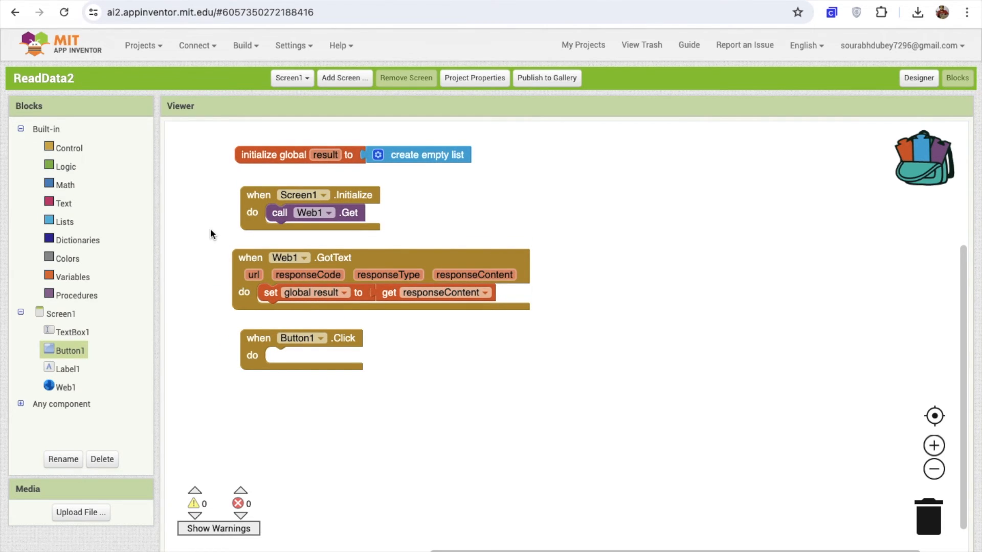
pyautogui.click(69, 147)
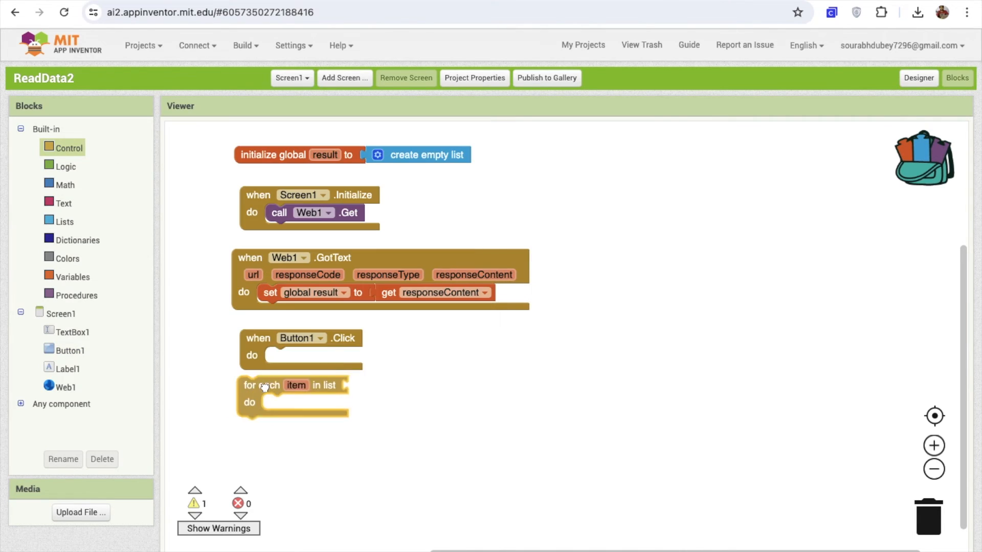
pyautogui.moveTo(262, 385); pyautogui.dragTo(275, 355)
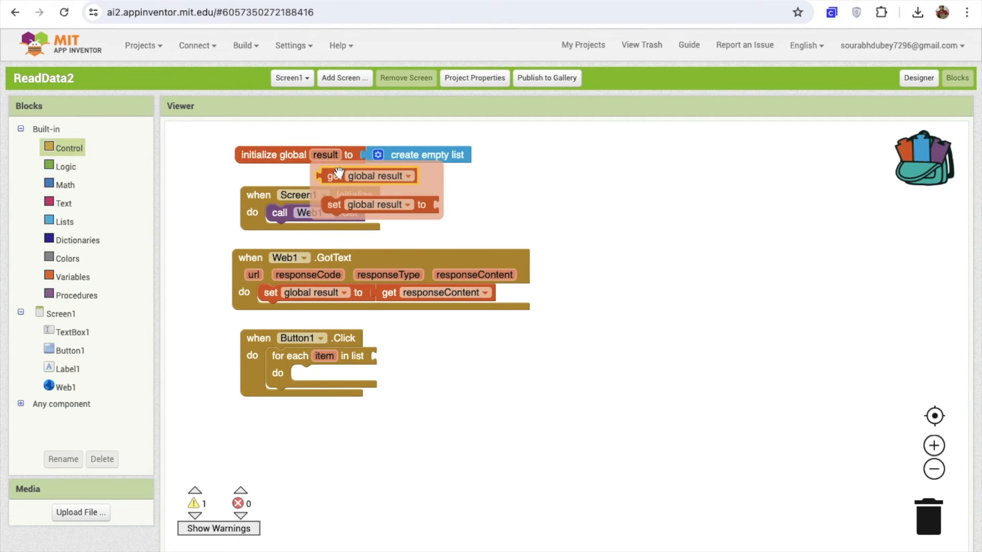
pyautogui.moveTo(338, 175); pyautogui.dragTo(424, 356)
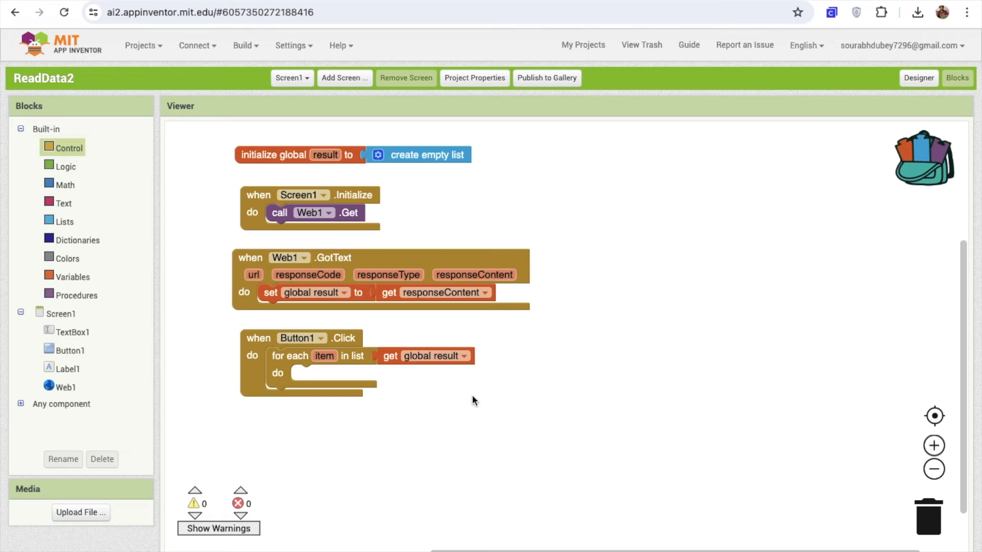
pyautogui.moveTo(476, 360)
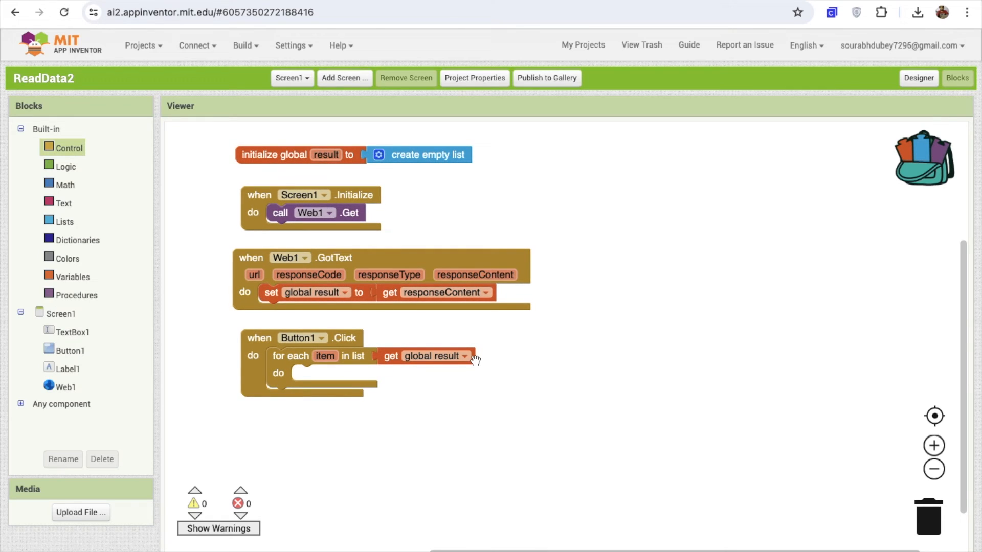
pyautogui.moveTo(82, 157)
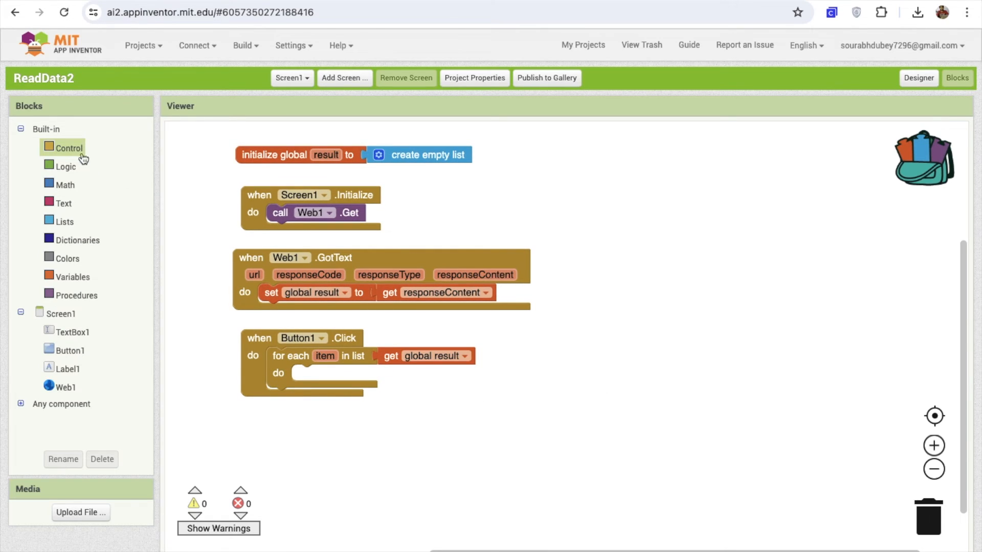
pyautogui.click(68, 148)
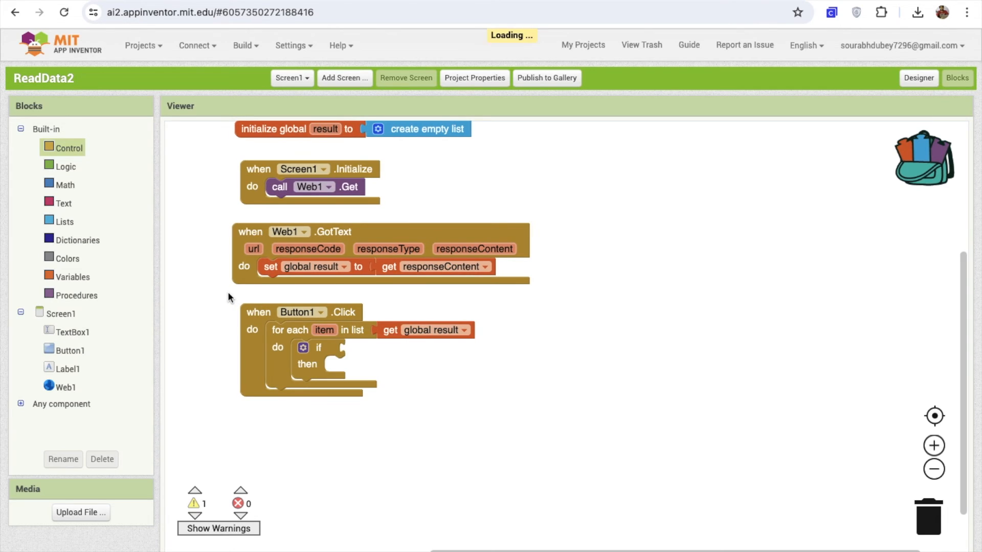
# Step: Make the if condition check whether each item contains TextBox1's text
pyautogui.click(69, 331)
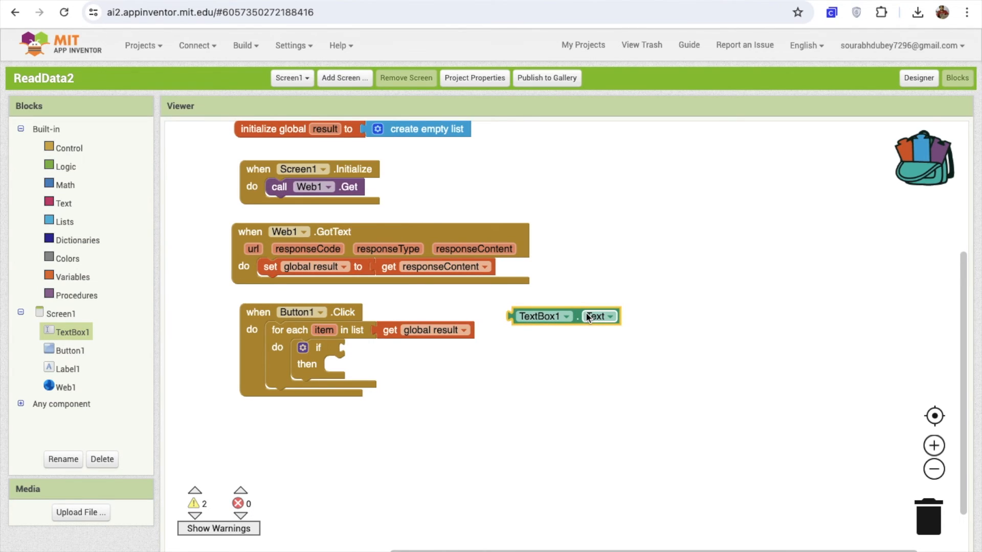
pyautogui.moveTo(528, 354)
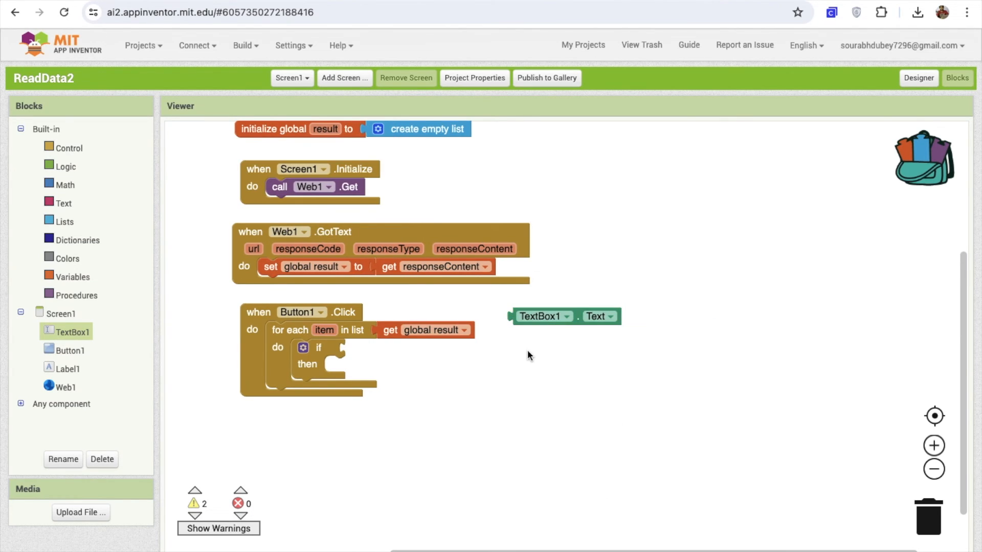
pyautogui.click(65, 203)
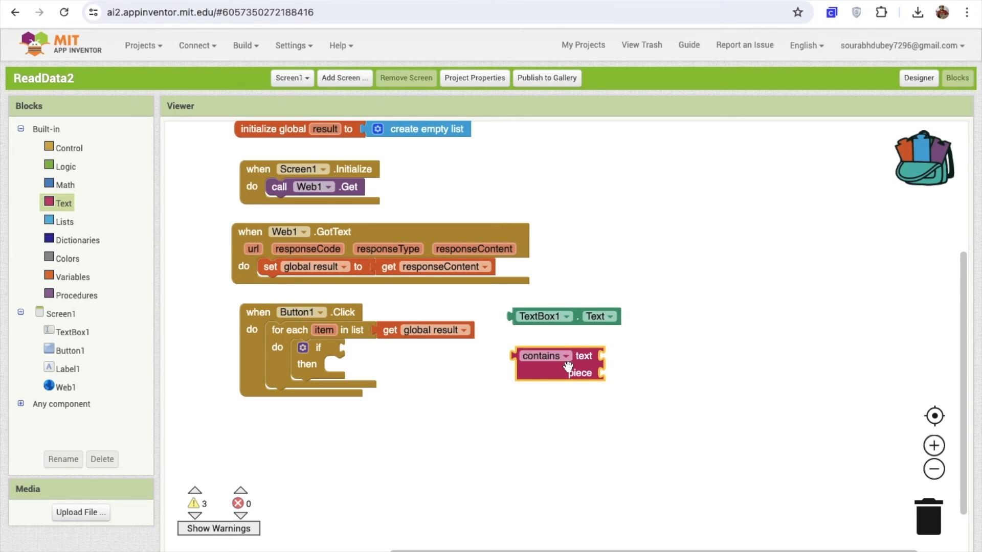
pyautogui.moveTo(542, 363); pyautogui.dragTo(372, 347)
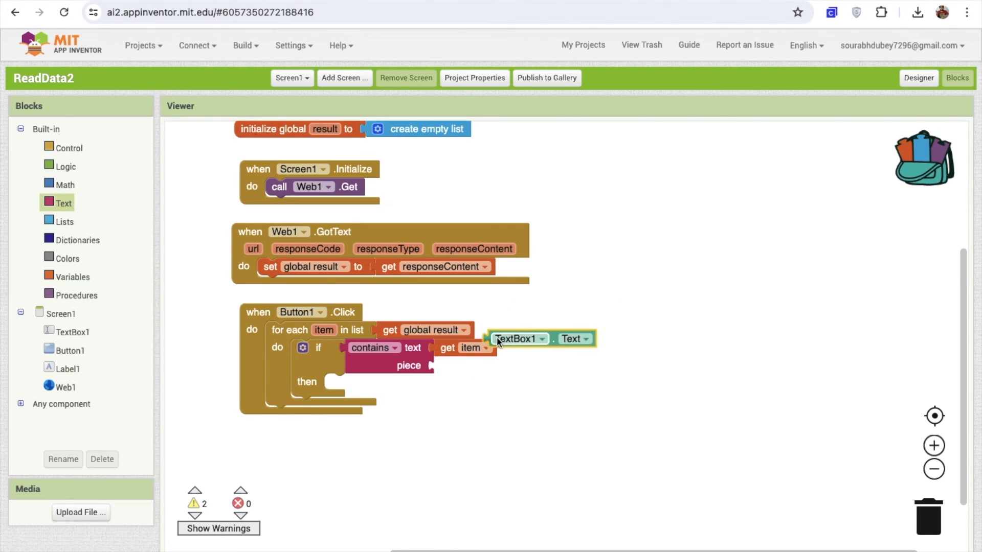
pyautogui.moveTo(519, 338); pyautogui.dragTo(463, 365)
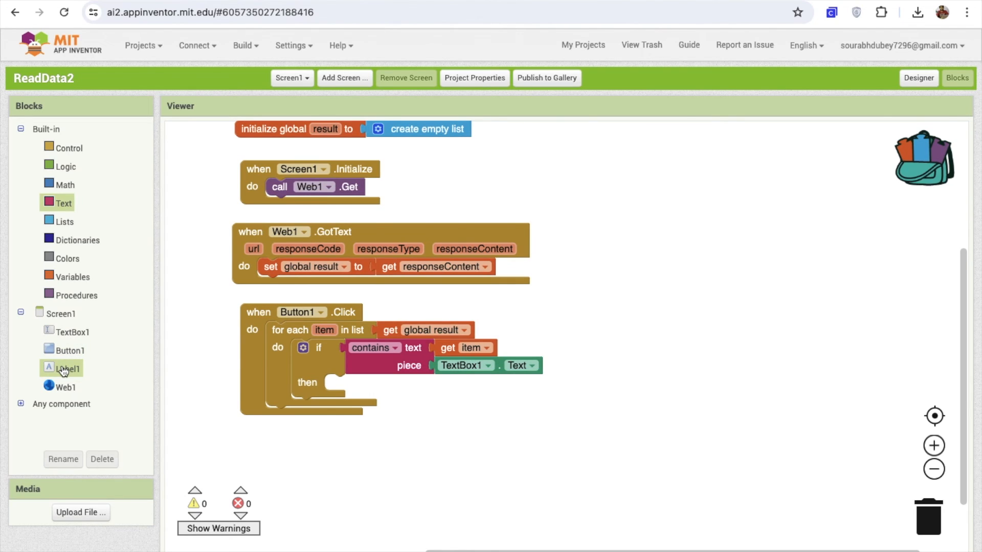
pyautogui.click(63, 368)
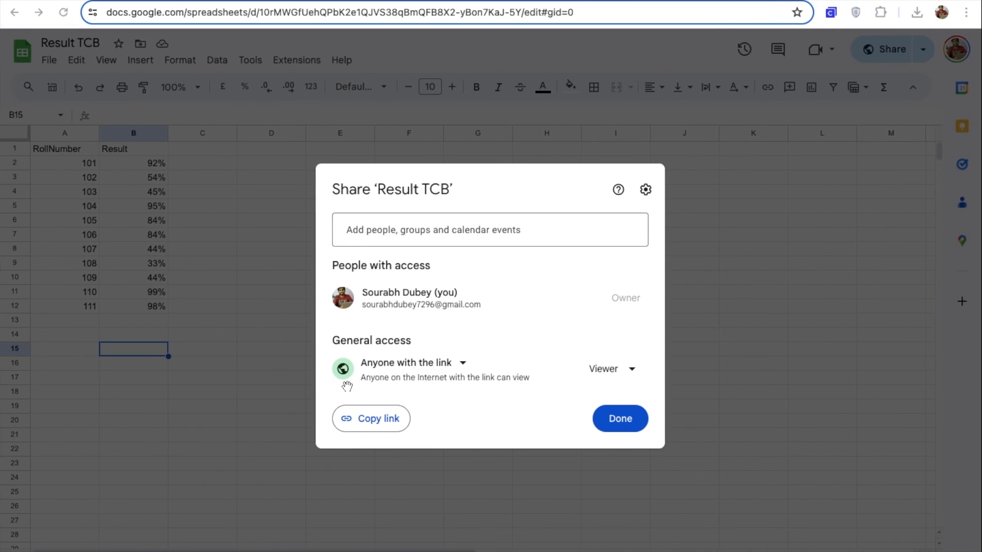
# Step: Close the Result TCB Share dialog with Done and return to the App Inventor blocks
pyautogui.click(620, 419)
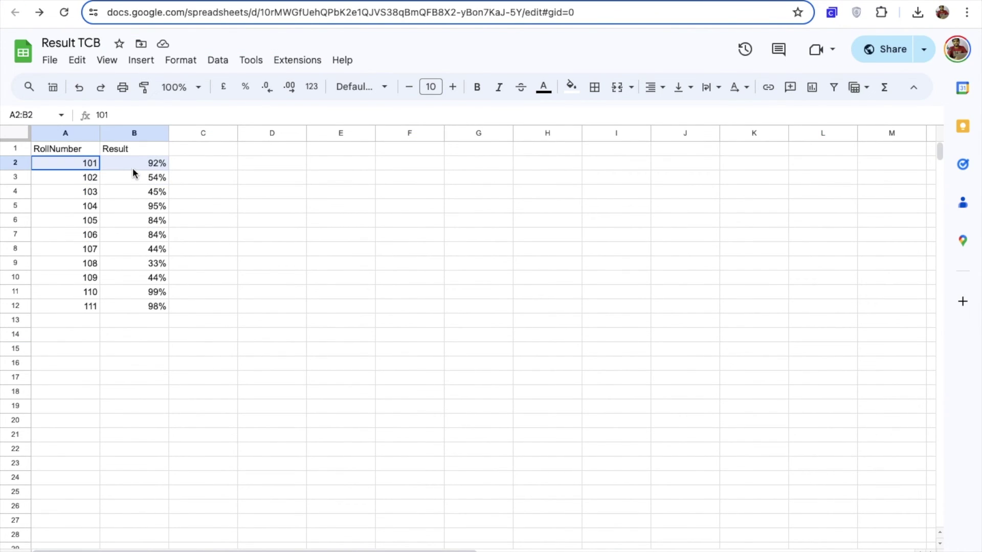
pyautogui.click(148, 163)
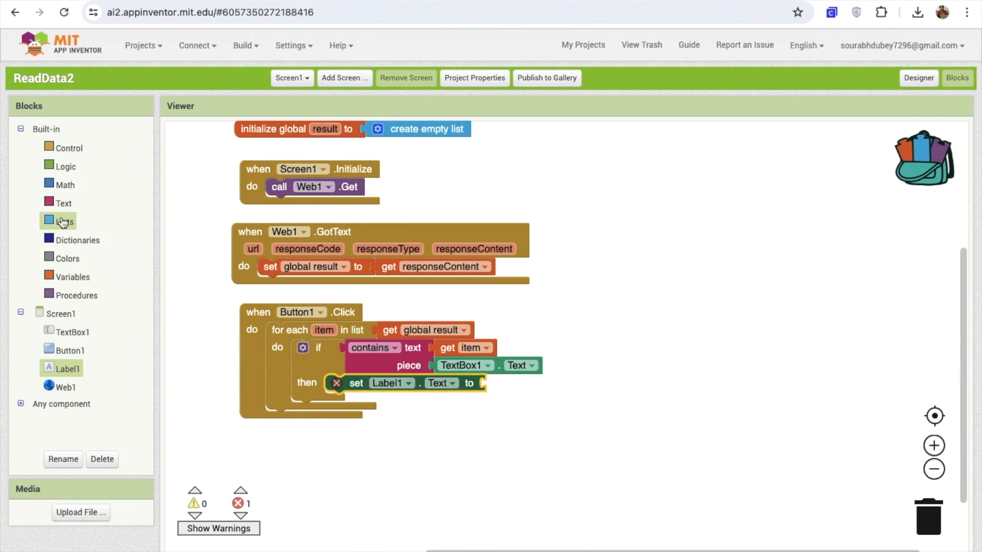
# Step: Set Label1.Text to select list item index 2 of the item and wrap global result in list from csv table
pyautogui.click(60, 220)
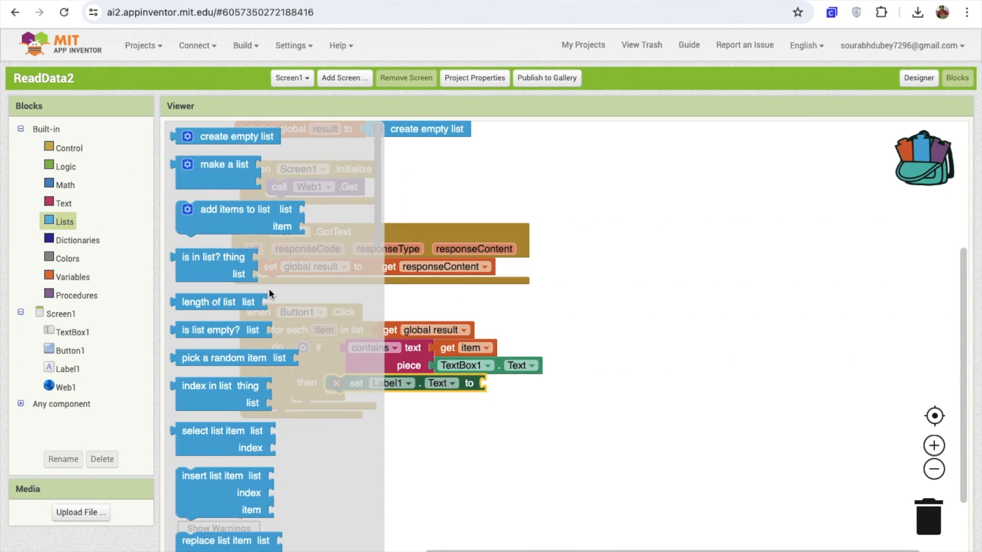
pyautogui.scroll(-3)
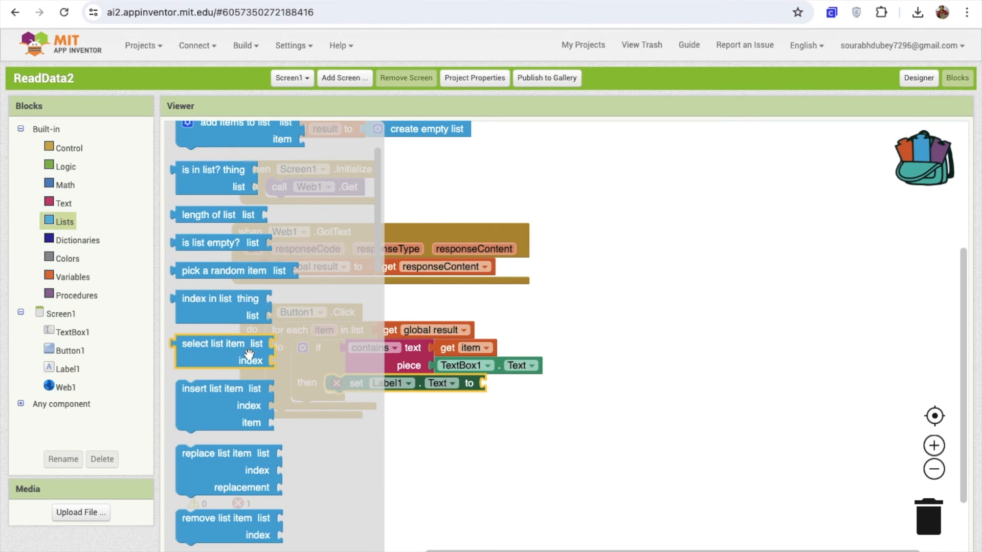
pyautogui.moveTo(234, 356)
pyautogui.write('2')
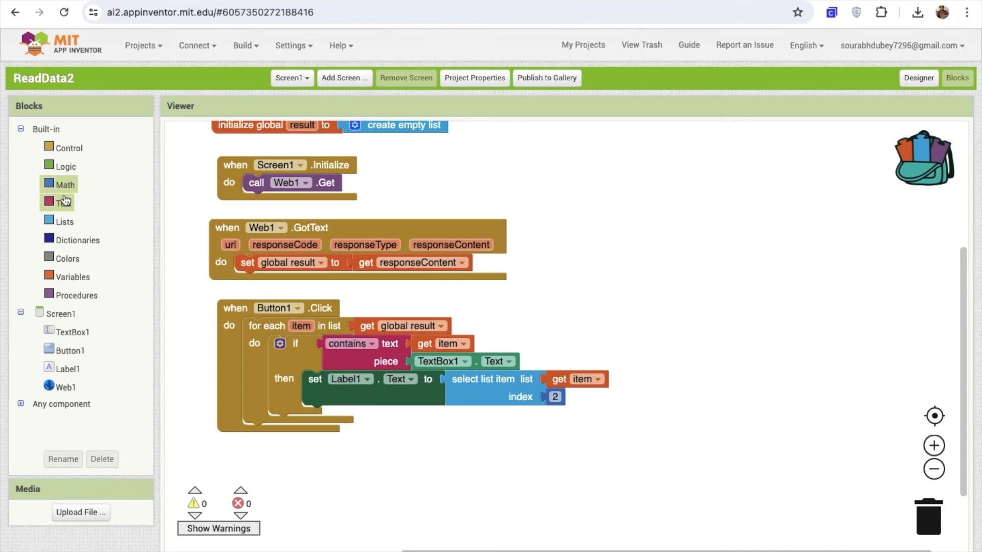
pyautogui.click(64, 221)
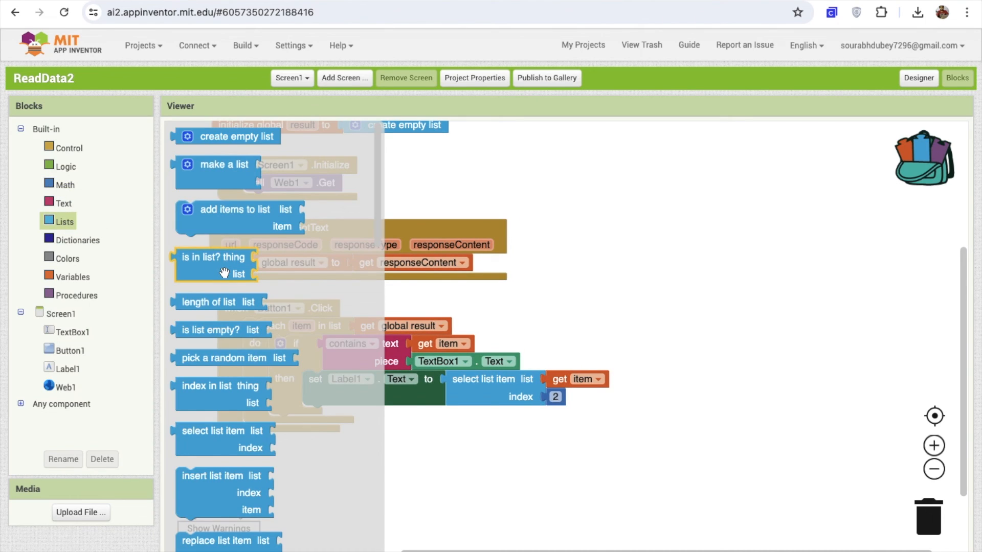
pyautogui.scroll(-3)
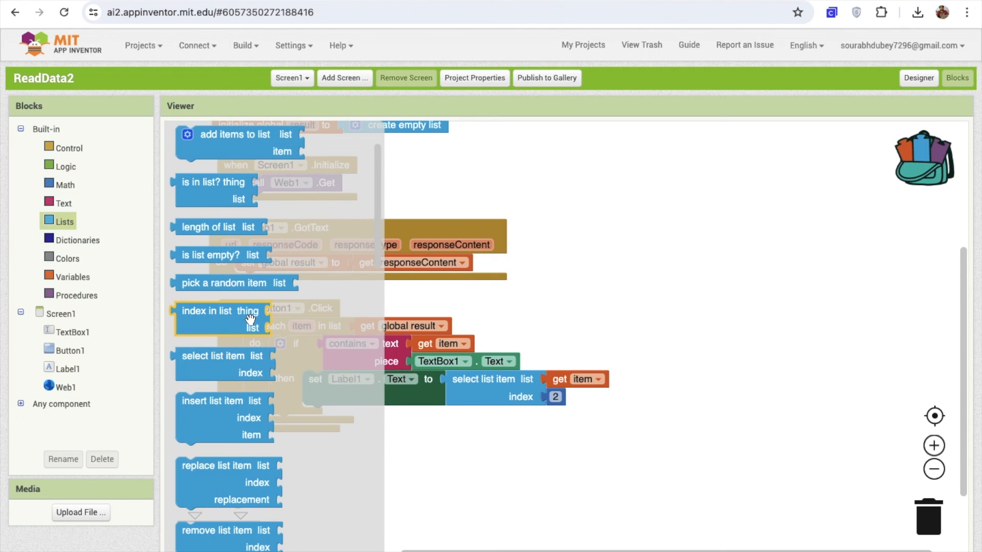
pyautogui.scroll(-3)
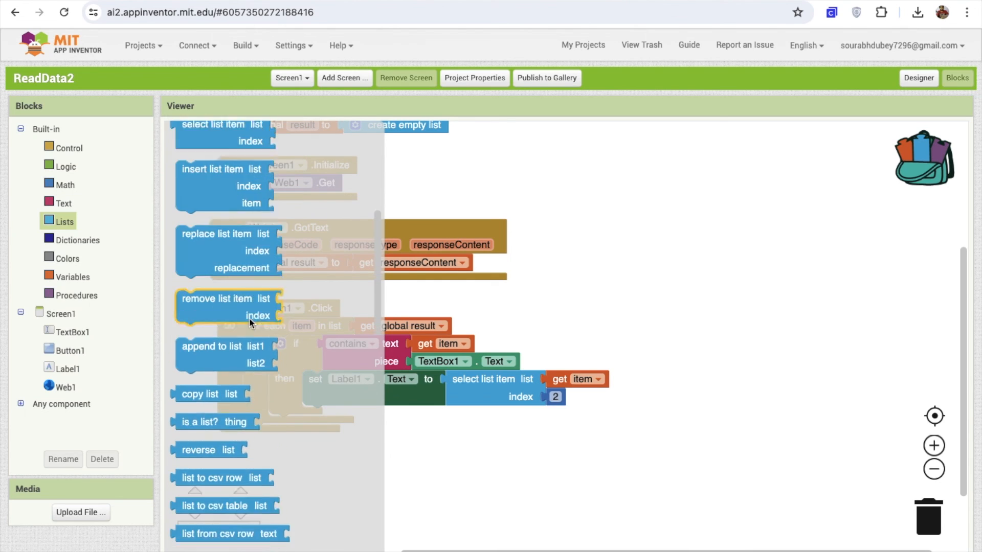
pyautogui.scroll(-3)
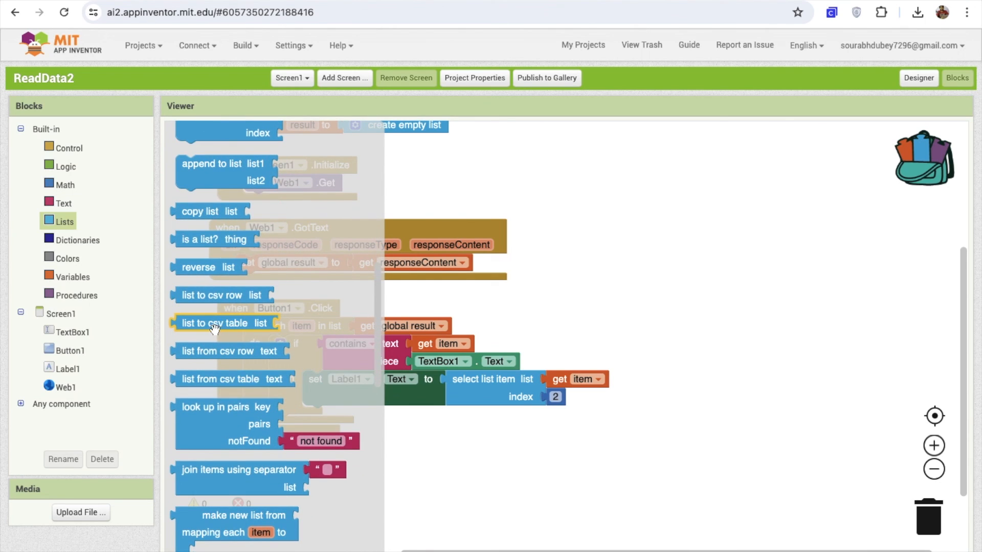
pyautogui.moveTo(226, 379)
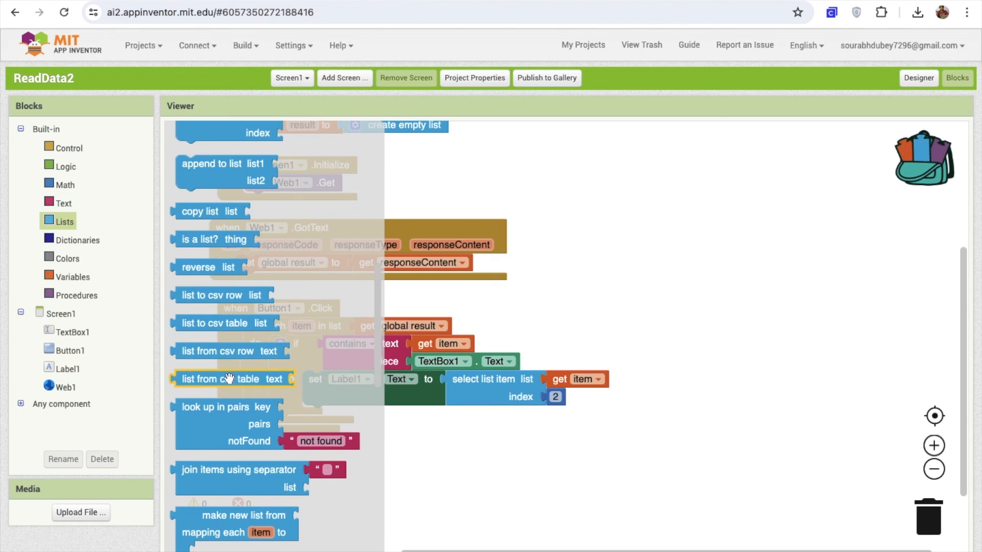
pyautogui.moveTo(233, 378); pyautogui.dragTo(413, 329)
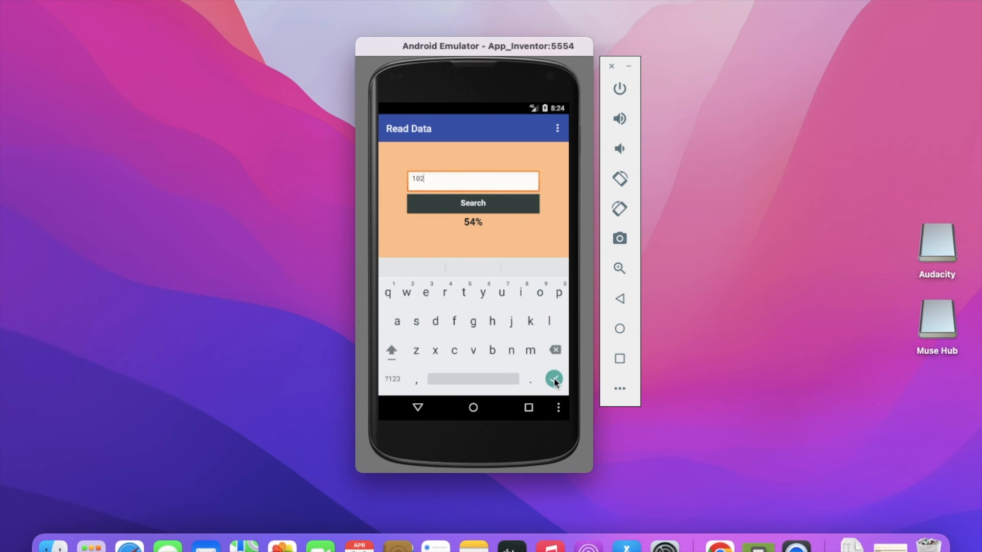
# Step: Search roll number 102 in the emulator's Read Data app so it shows 54%
pyautogui.click(553, 379)
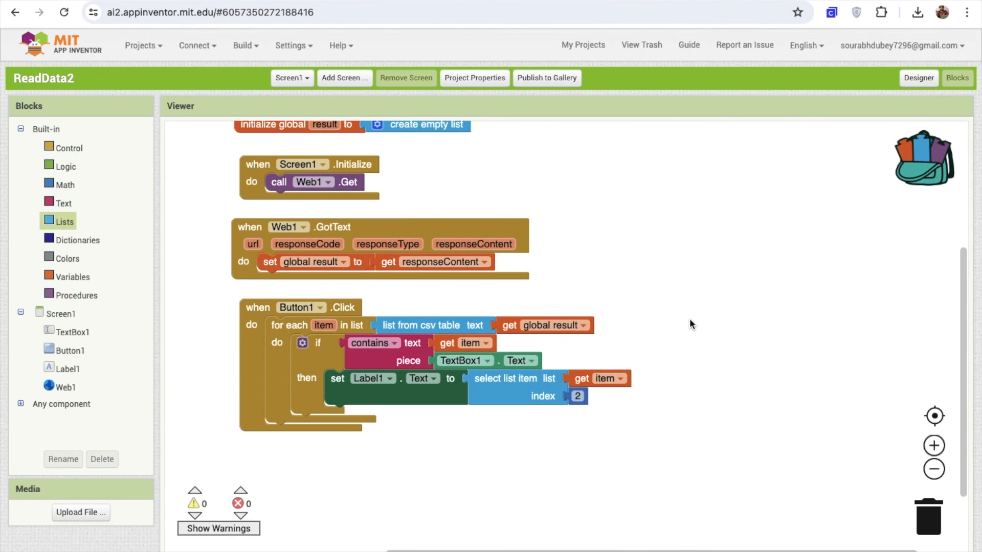
pyautogui.moveTo(697, 365)
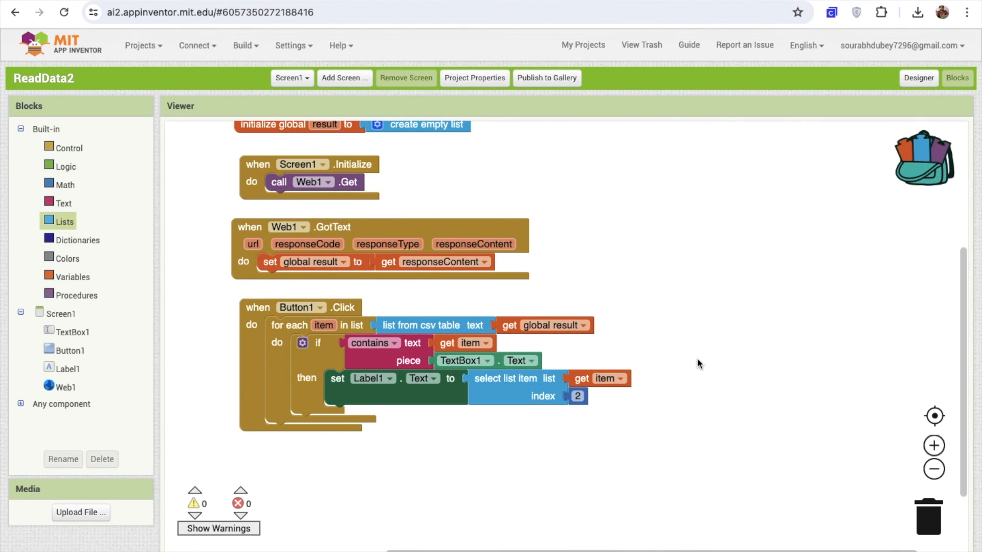